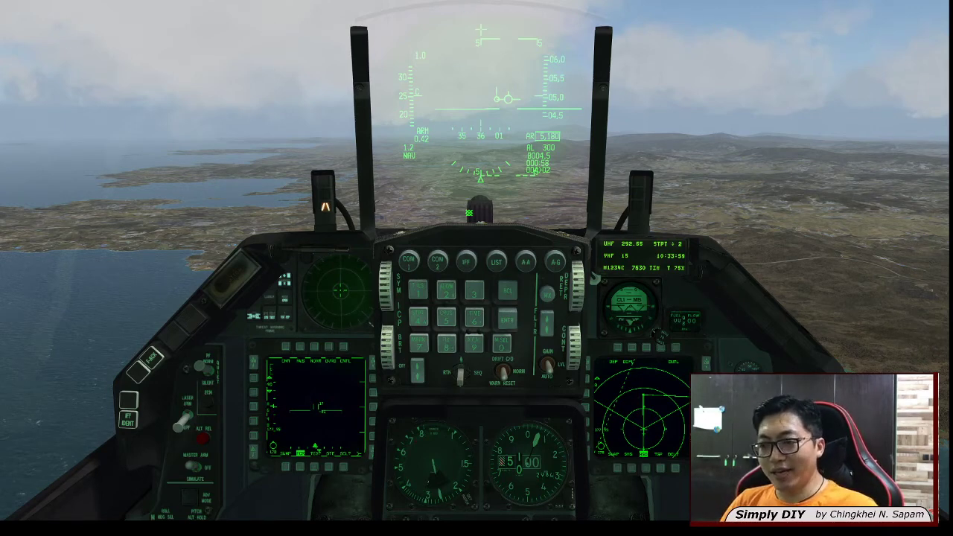
Pause the Falcon BMS simulation so the F-16 cockpit view shows PAUSED.
{"action": "key", "text": "pause"}
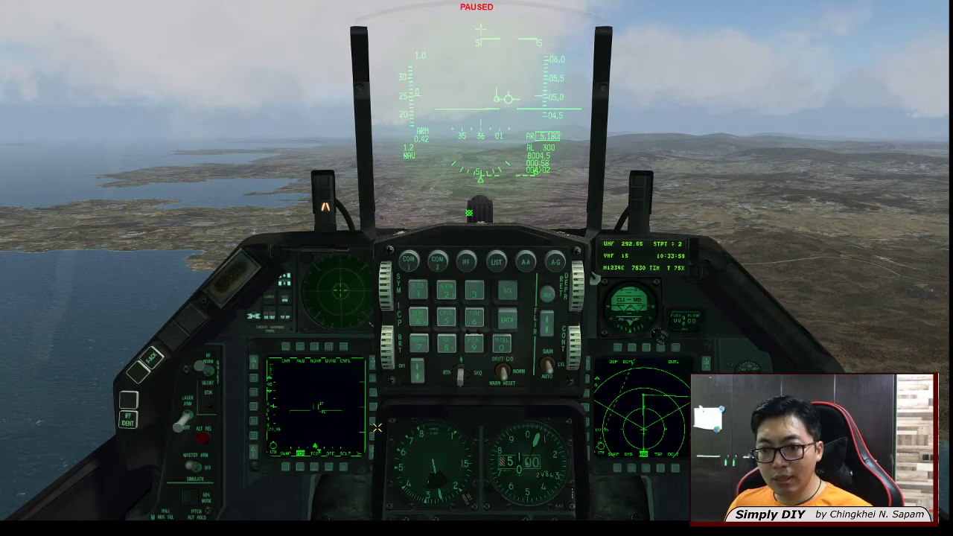
{"action": "mouse_move", "coordinate": [387, 222]}
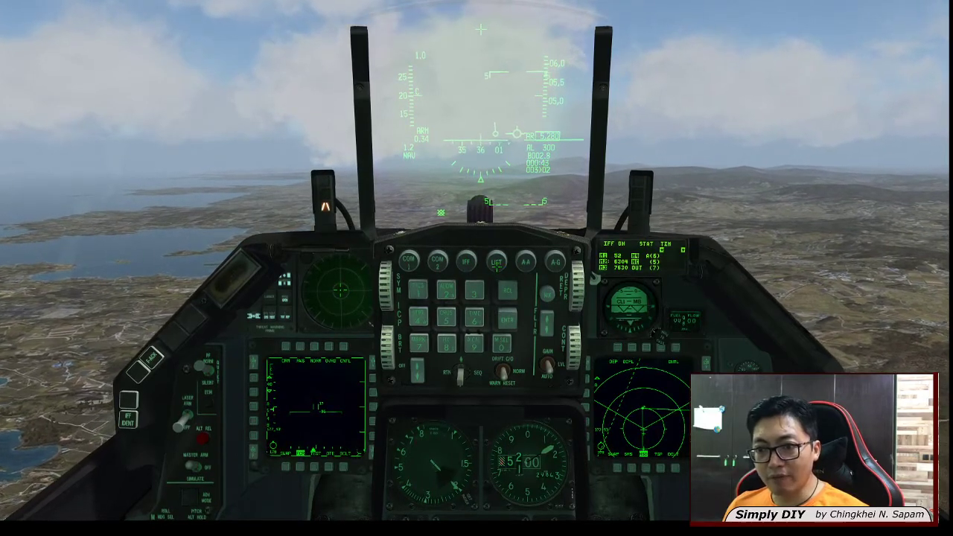
{"action": "left_click", "coordinate": [494, 262]}
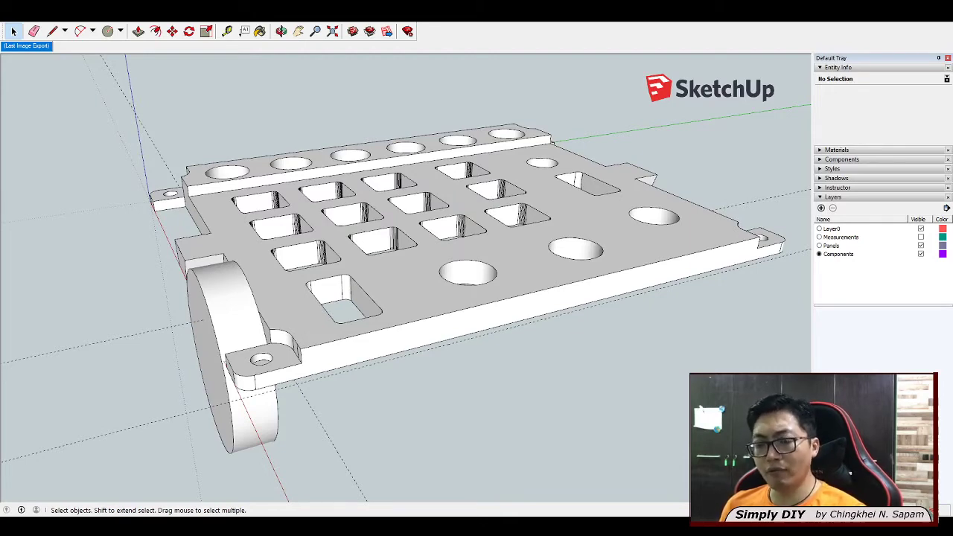
{"action": "mouse_move", "coordinate": [350, 348]}
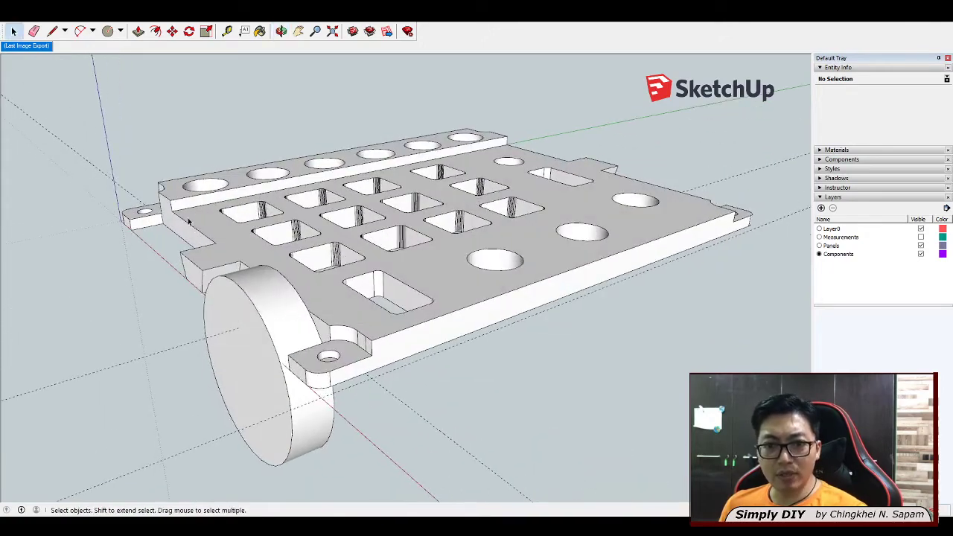
{"action": "mouse_move", "coordinate": [784, 211]}
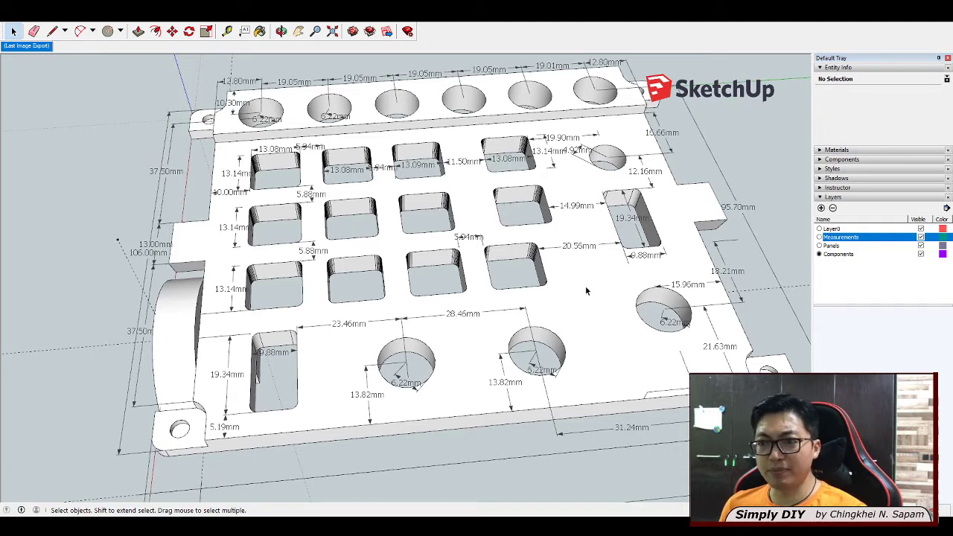
{"action": "mouse_move", "coordinate": [253, 117]}
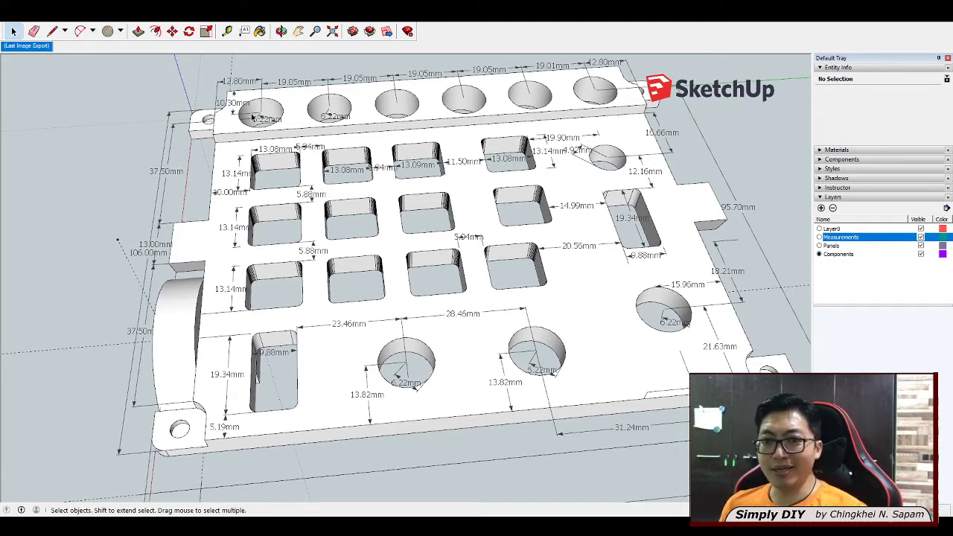
{"action": "mouse_move", "coordinate": [408, 341]}
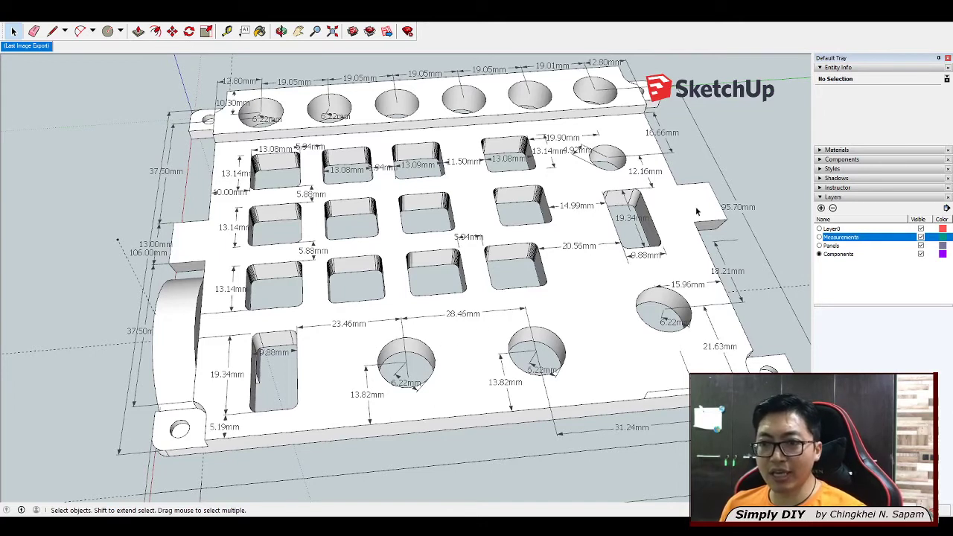
{"action": "mouse_move", "coordinate": [670, 102]}
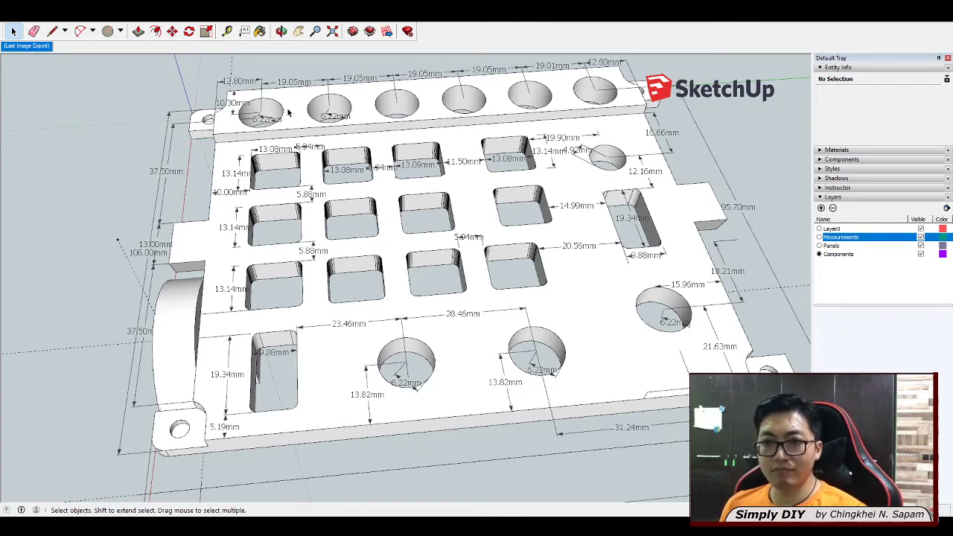
{"action": "mouse_move", "coordinate": [506, 245]}
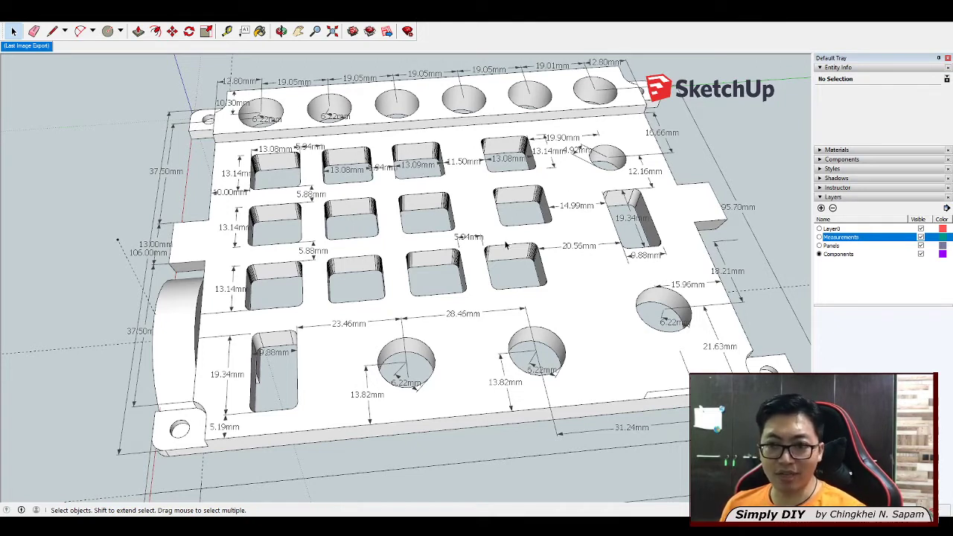
{"action": "mouse_move", "coordinate": [484, 167]}
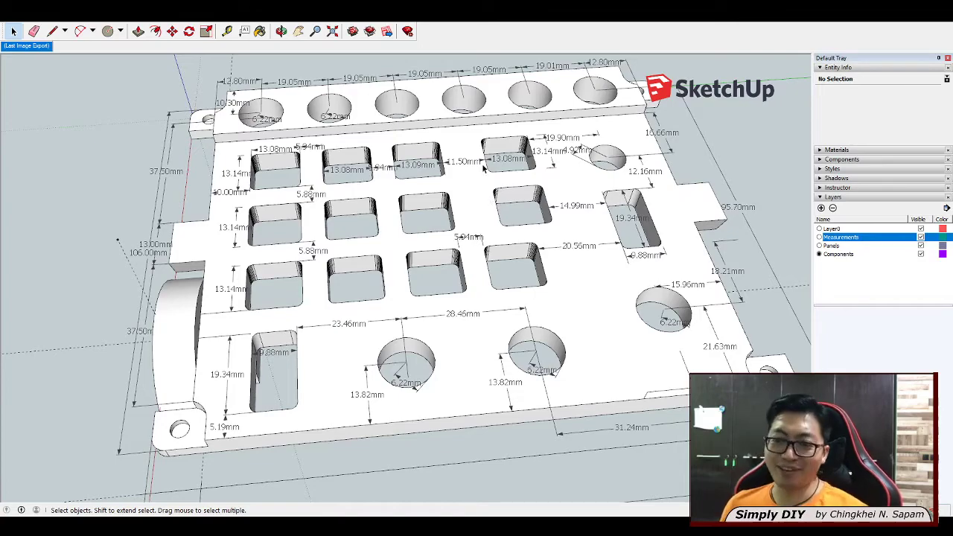
{"action": "mouse_move", "coordinate": [398, 220]}
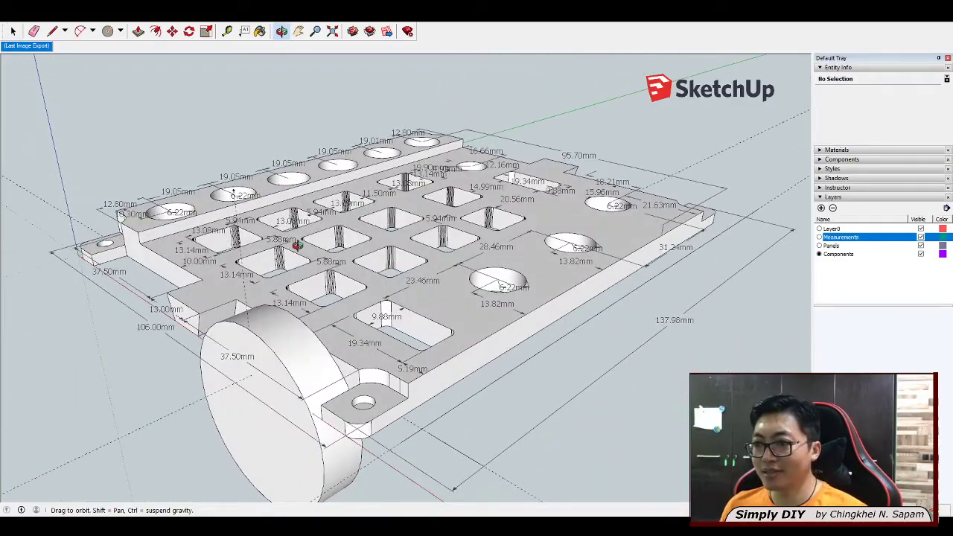
Hide the Measurements layer and orbit the plate model to view its side profile and underside parts.
{"action": "left_click", "coordinate": [13, 31]}
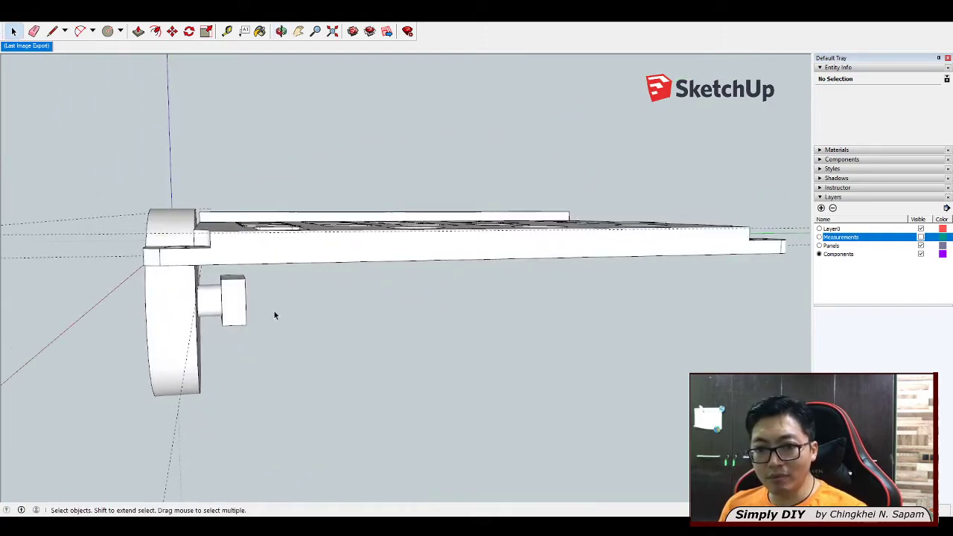
{"action": "left_click_drag", "start_coordinate": [276, 315], "coordinate": [387, 341]}
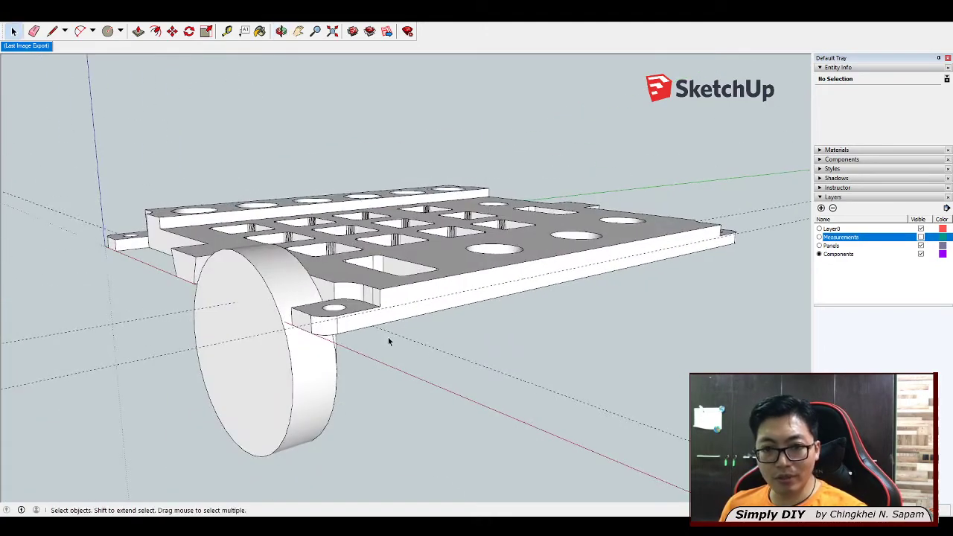
{"action": "left_click_drag", "start_coordinate": [387, 341], "coordinate": [595, 212]}
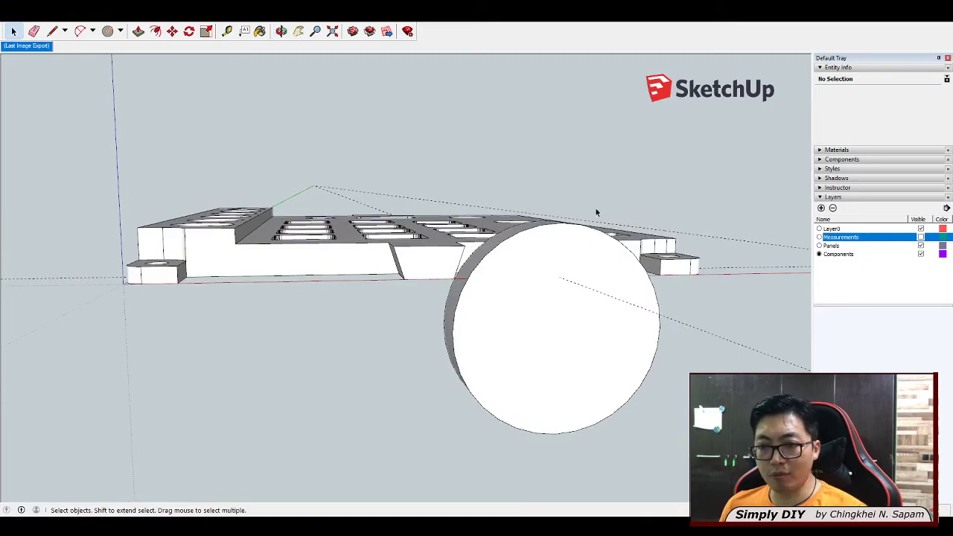
{"action": "mouse_move", "coordinate": [825, 348]}
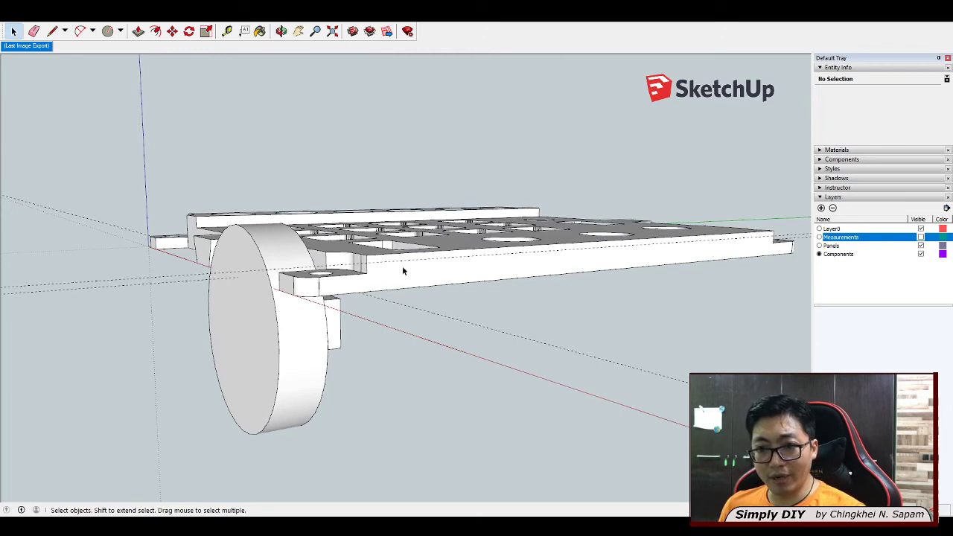
{"action": "mouse_move", "coordinate": [436, 274]}
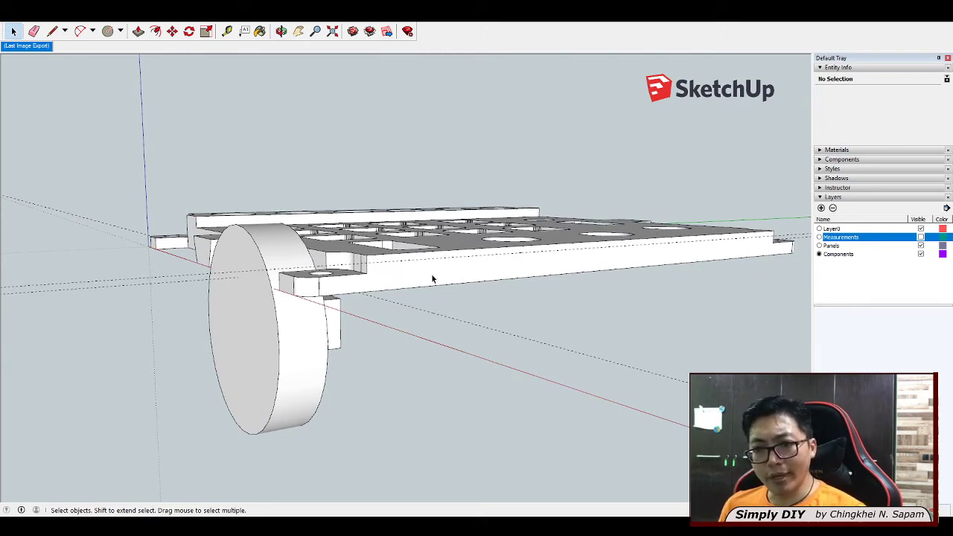
{"action": "mouse_move", "coordinate": [506, 315]}
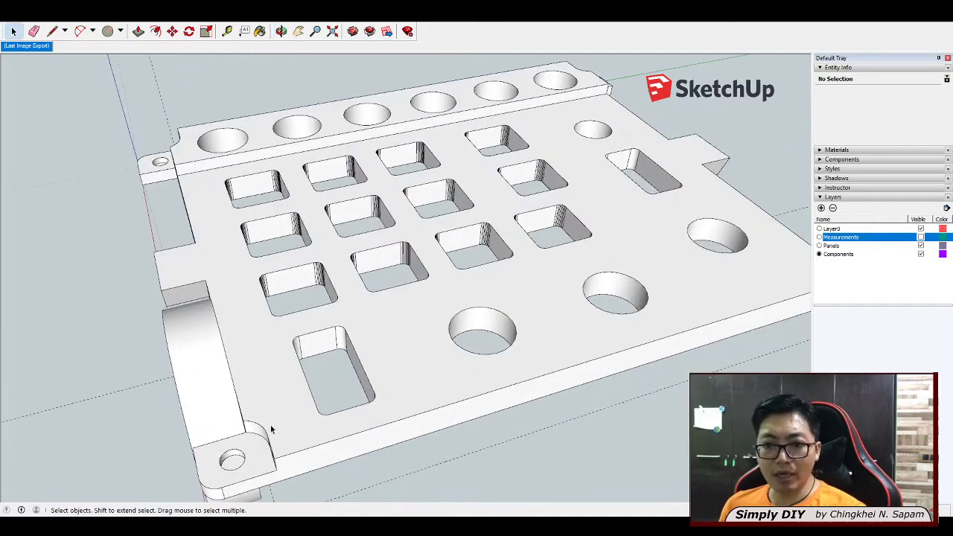
{"action": "mouse_move", "coordinate": [207, 229]}
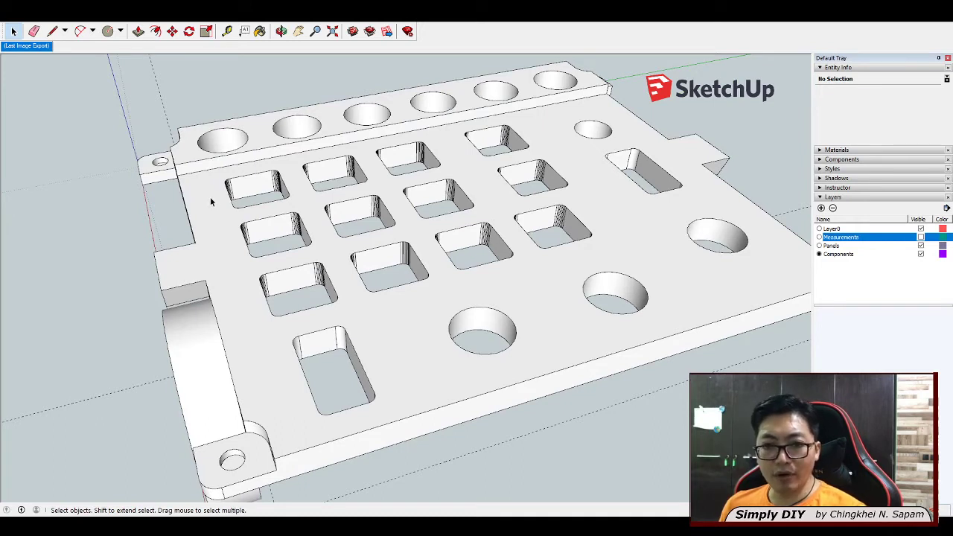
{"action": "mouse_move", "coordinate": [281, 410]}
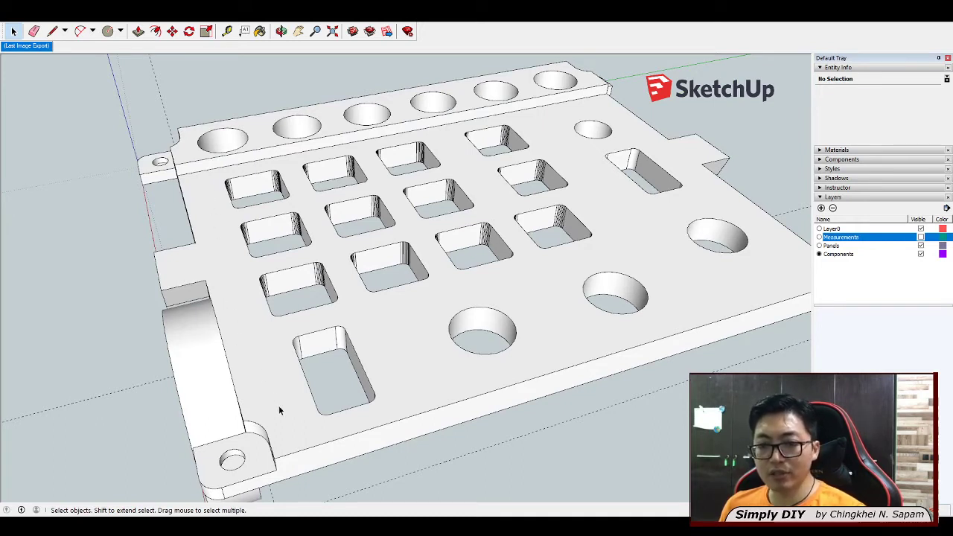
{"action": "mouse_move", "coordinate": [624, 419]}
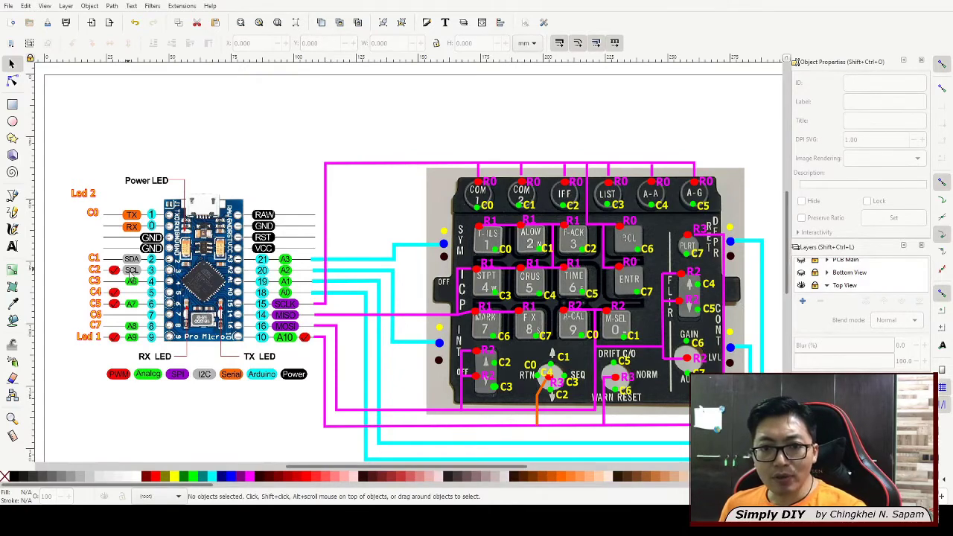
{"action": "mouse_move", "coordinate": [152, 340]}
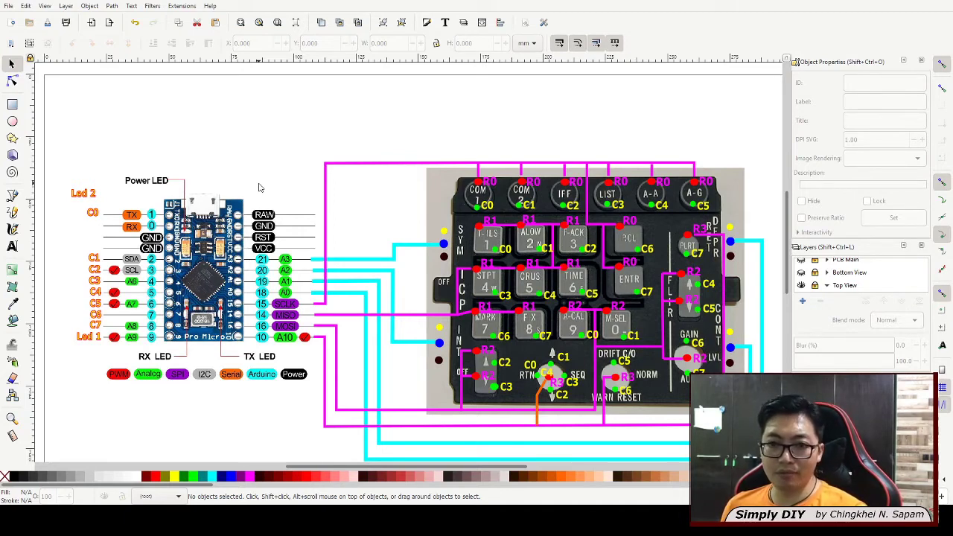
{"action": "mouse_move", "coordinate": [482, 156]}
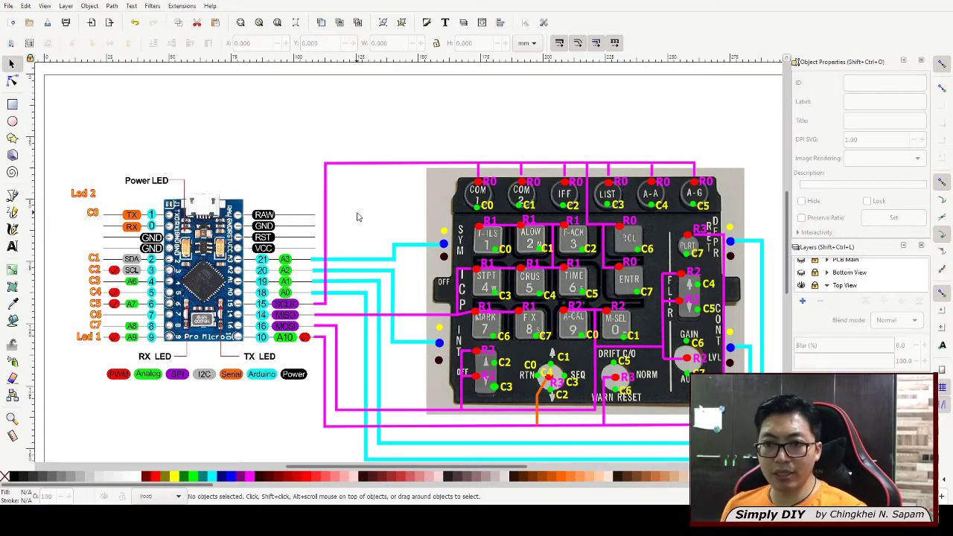
{"action": "mouse_move", "coordinate": [294, 249]}
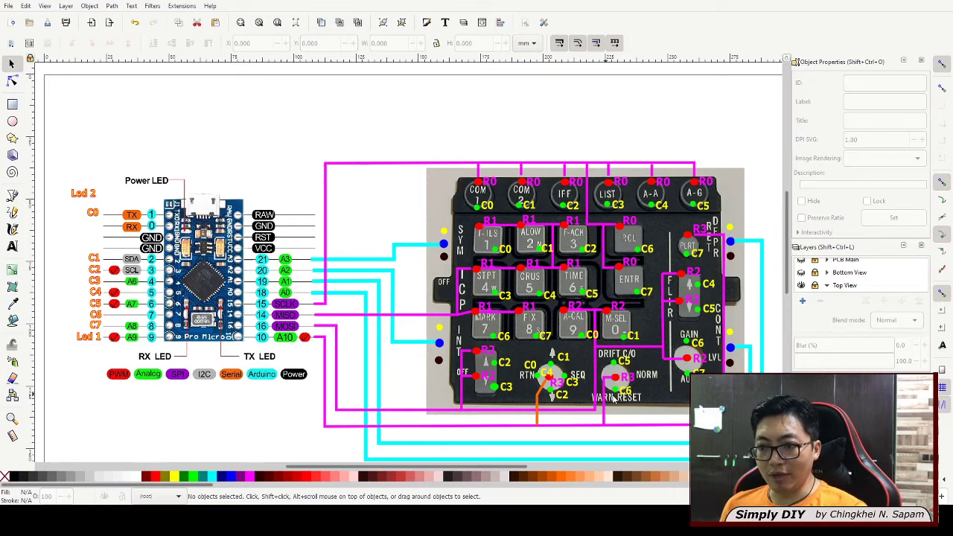
{"action": "mouse_move", "coordinate": [750, 215]}
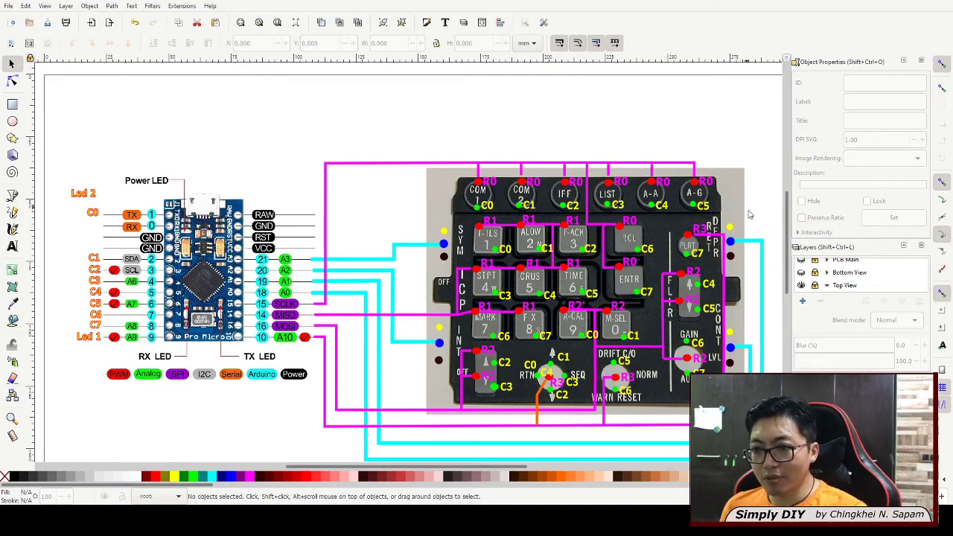
{"action": "mouse_move", "coordinate": [584, 423]}
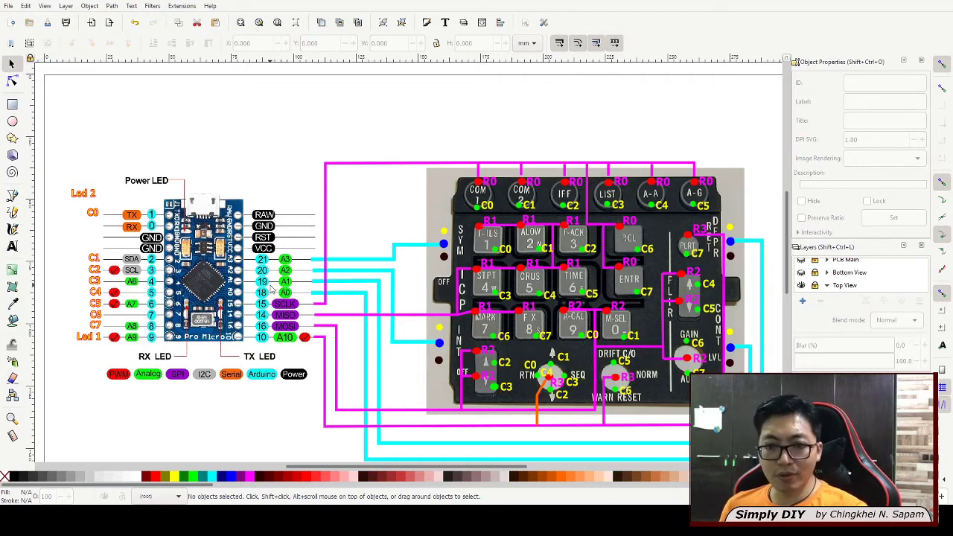
{"action": "mouse_move", "coordinate": [159, 198]}
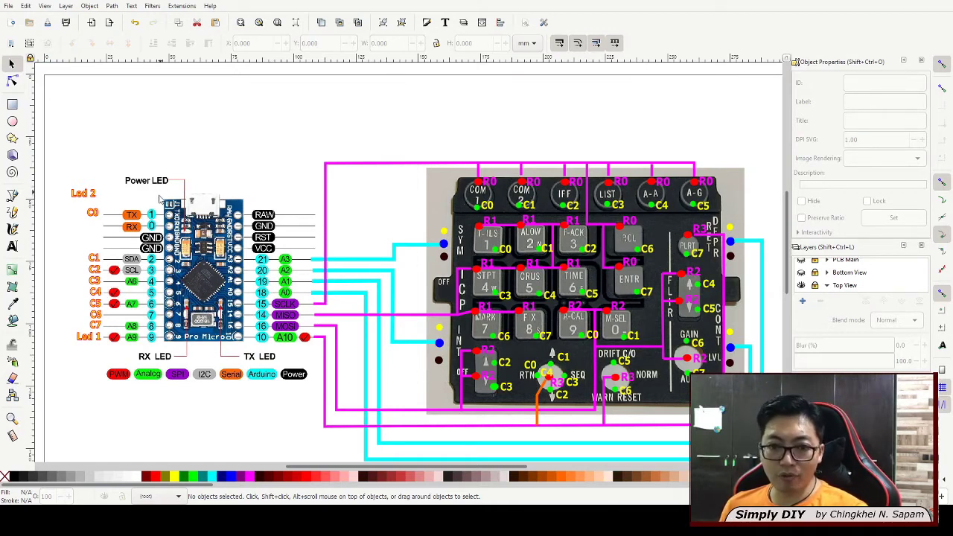
{"action": "mouse_move", "coordinate": [354, 261]}
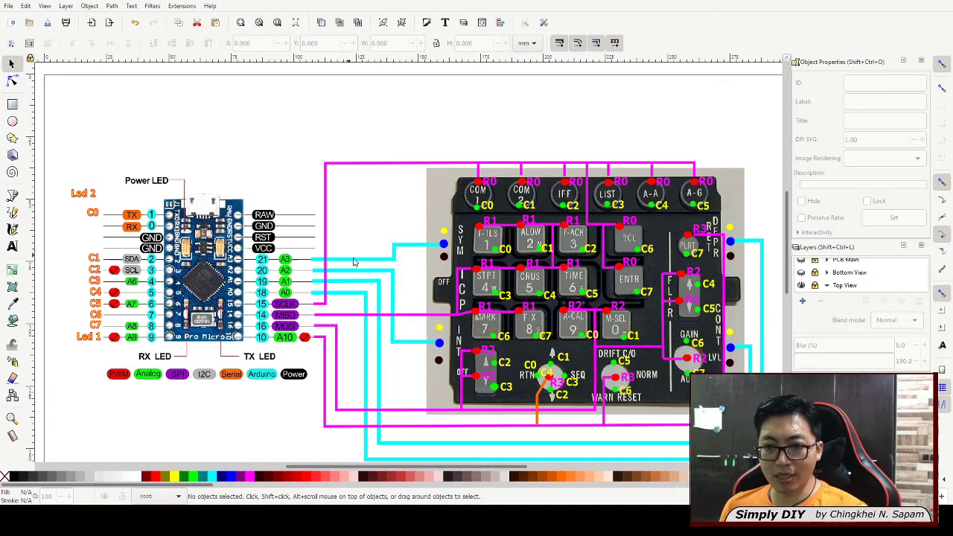
{"action": "mouse_move", "coordinate": [420, 372]}
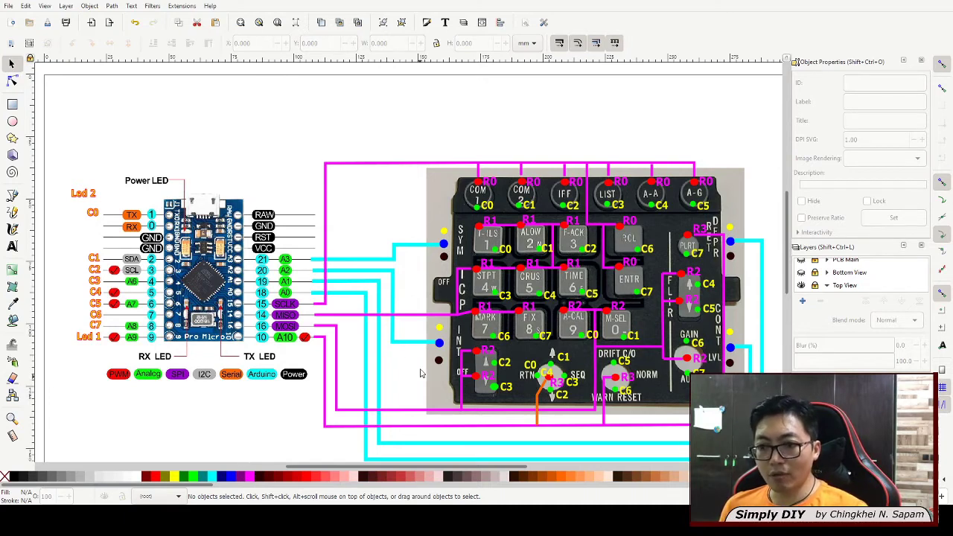
{"action": "mouse_move", "coordinate": [355, 269]}
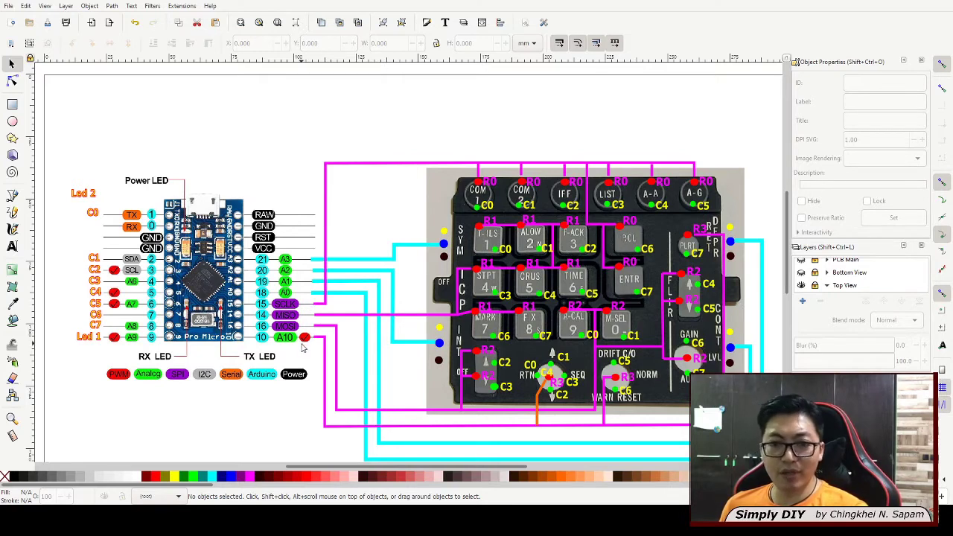
{"action": "mouse_move", "coordinate": [142, 314]}
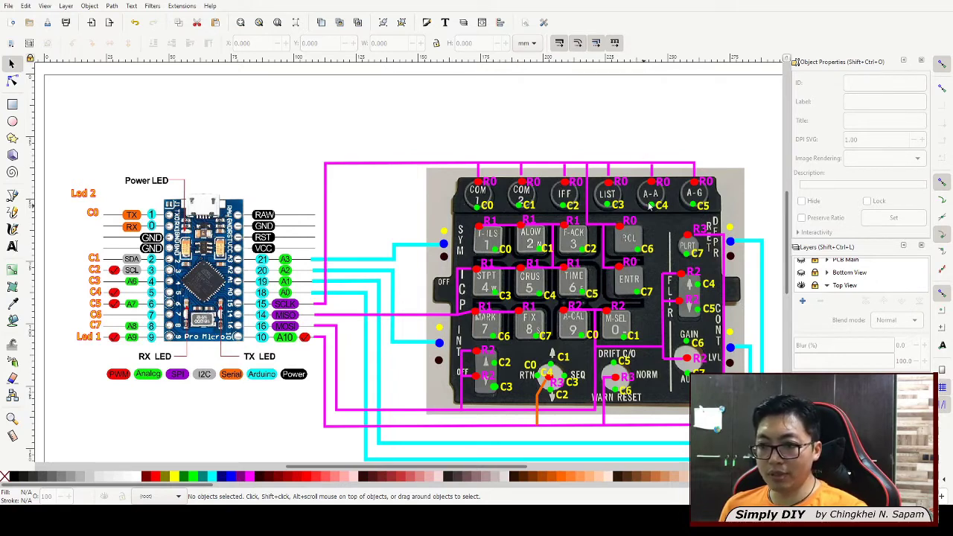
{"action": "mouse_move", "coordinate": [603, 378]}
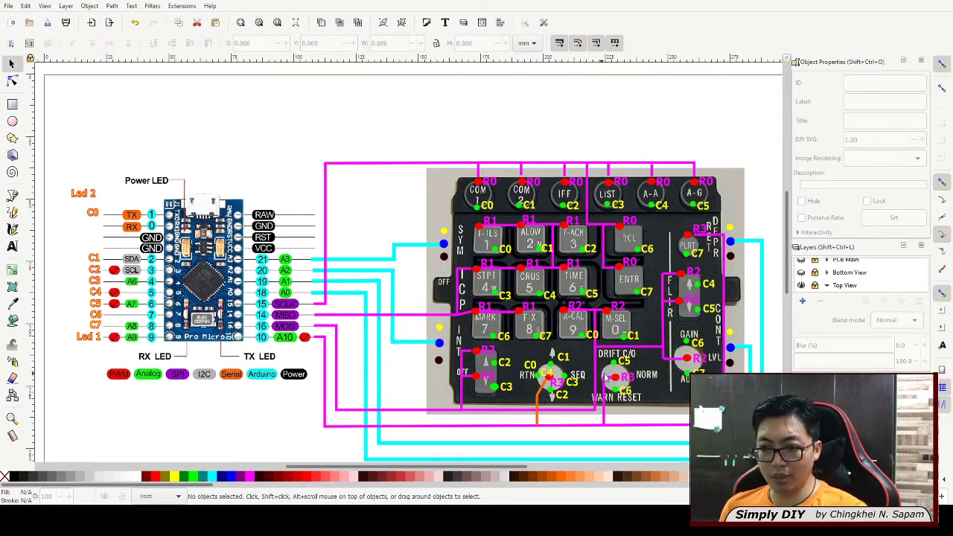
{"action": "mouse_move", "coordinate": [134, 349]}
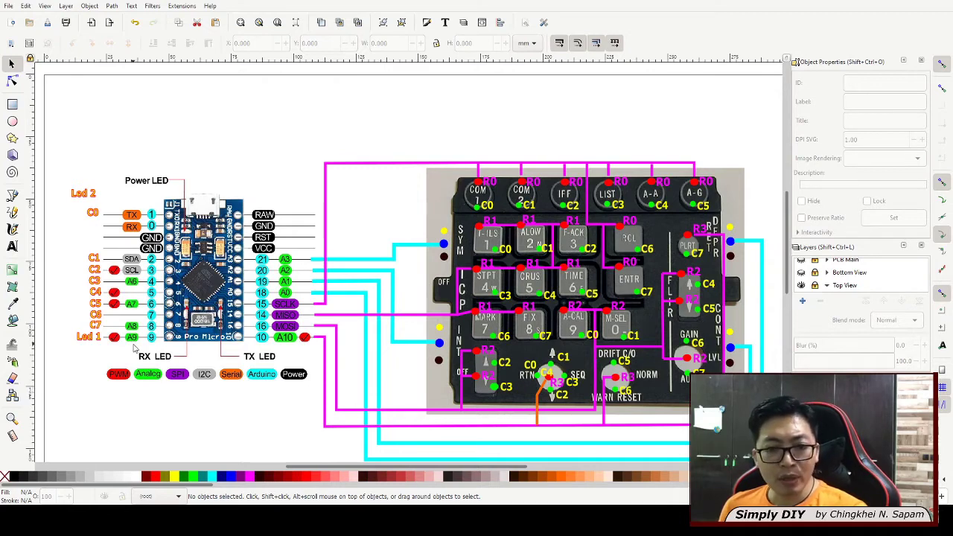
{"action": "mouse_move", "coordinate": [513, 257]}
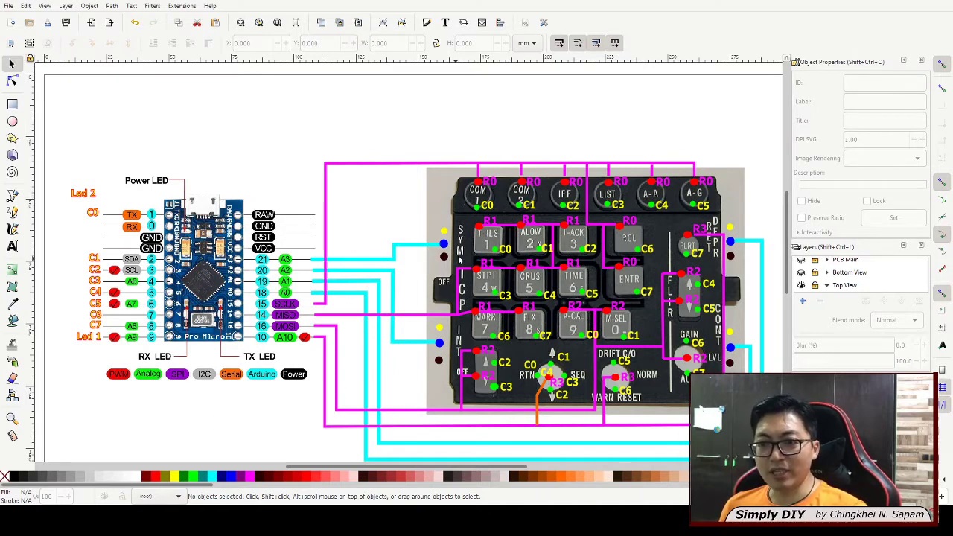
{"action": "mouse_move", "coordinate": [580, 283]}
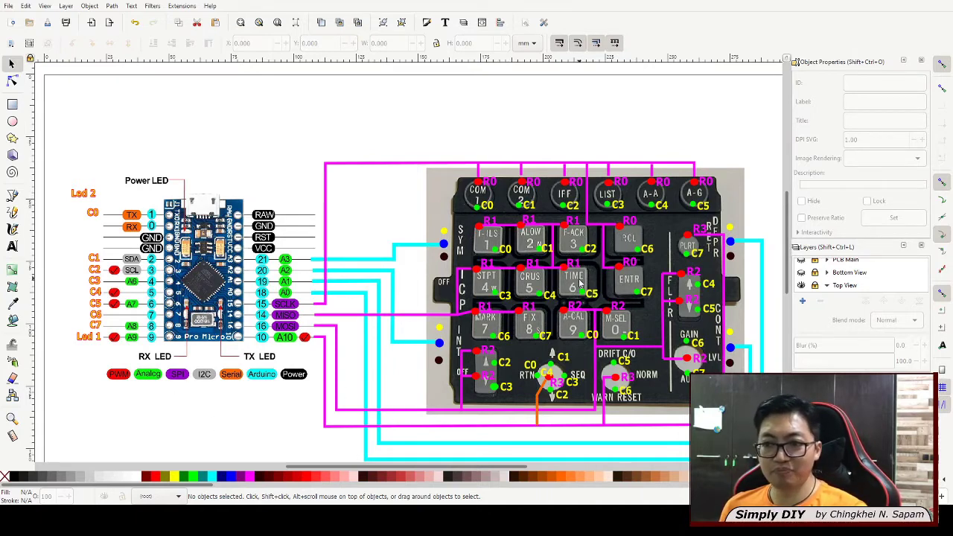
{"action": "mouse_move", "coordinate": [648, 318]}
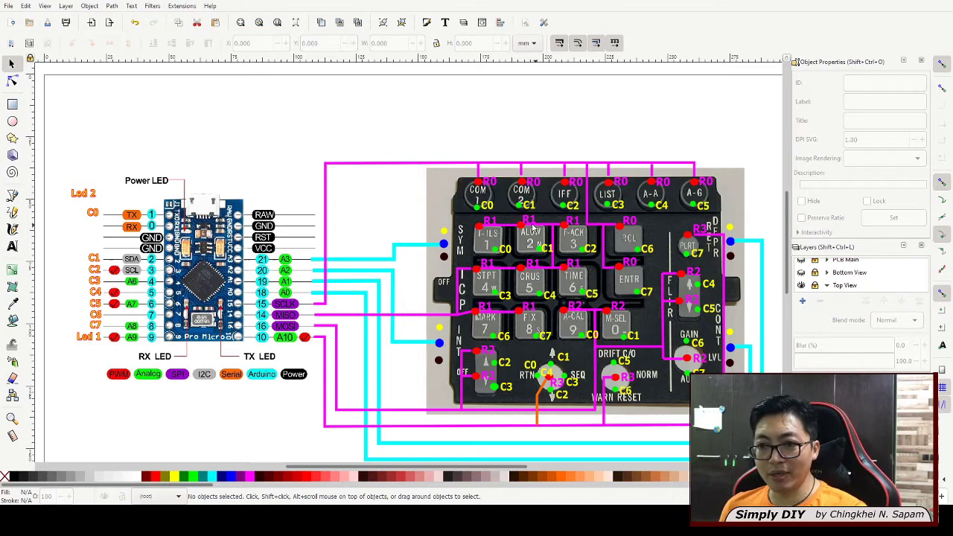
{"action": "mouse_move", "coordinate": [382, 363]}
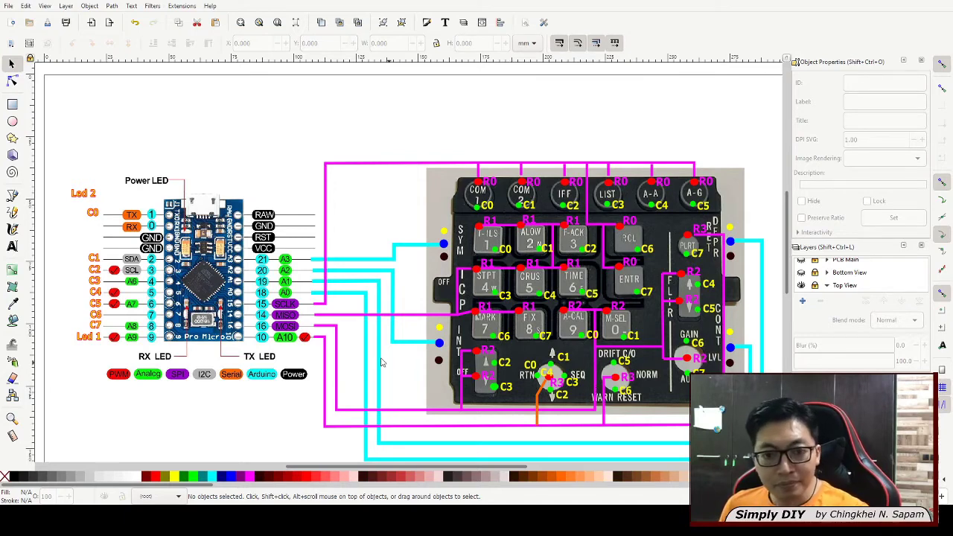
{"action": "mouse_move", "coordinate": [34, 313]}
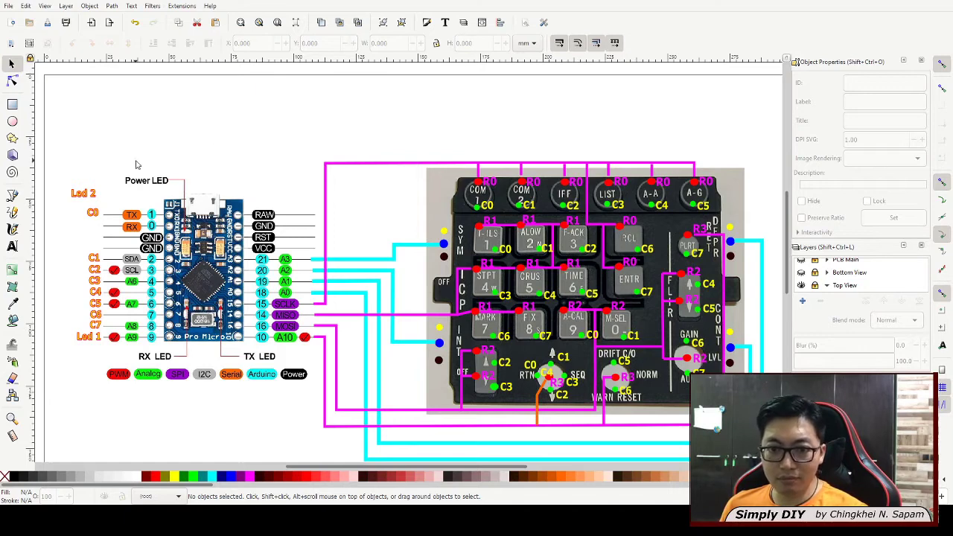
{"action": "mouse_move", "coordinate": [248, 273]}
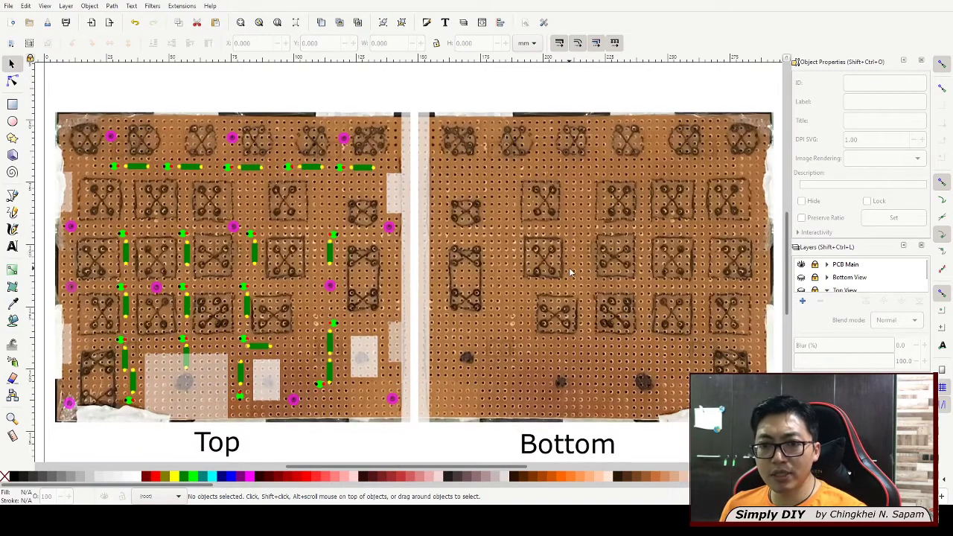
{"action": "mouse_move", "coordinate": [255, 341]}
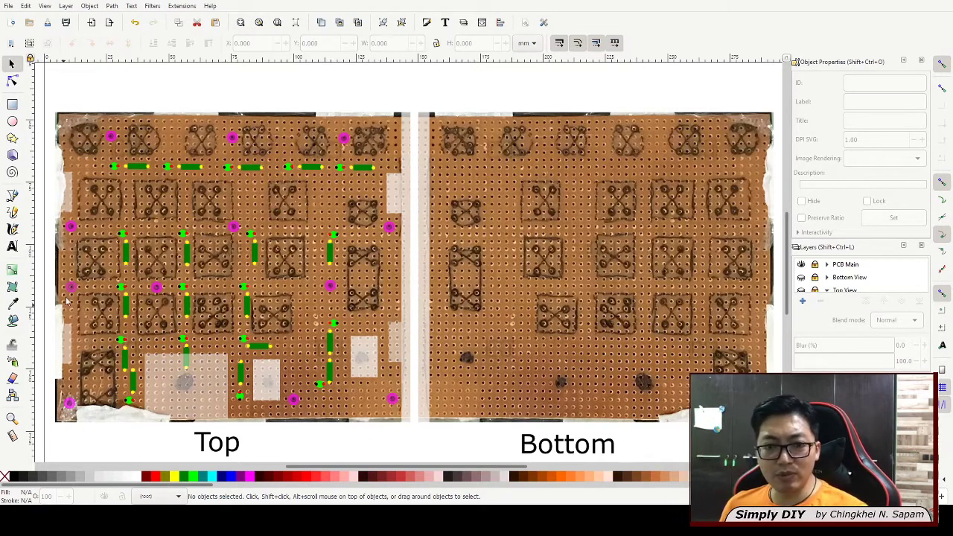
{"action": "mouse_move", "coordinate": [148, 187]}
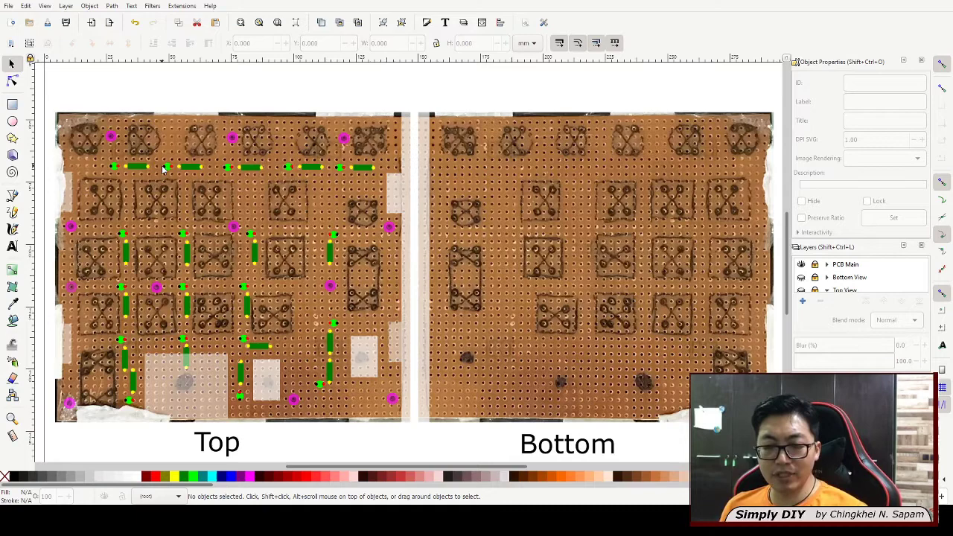
{"action": "mouse_move", "coordinate": [338, 175]}
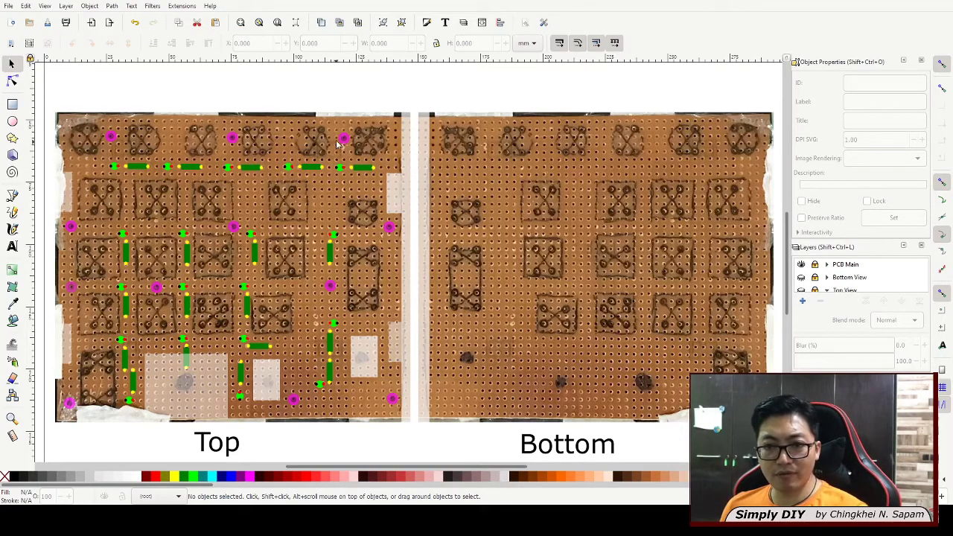
{"action": "mouse_move", "coordinate": [41, 210]}
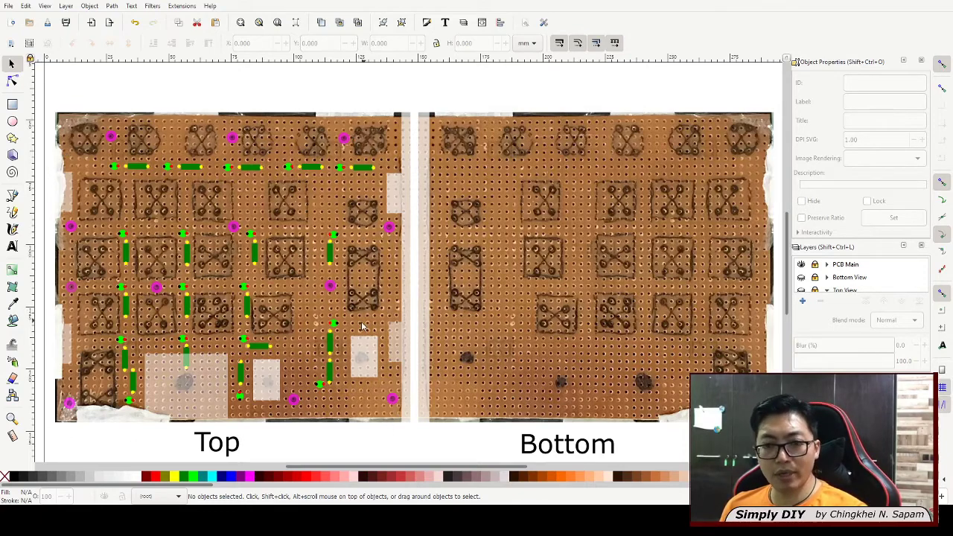
{"action": "mouse_move", "coordinate": [324, 328]}
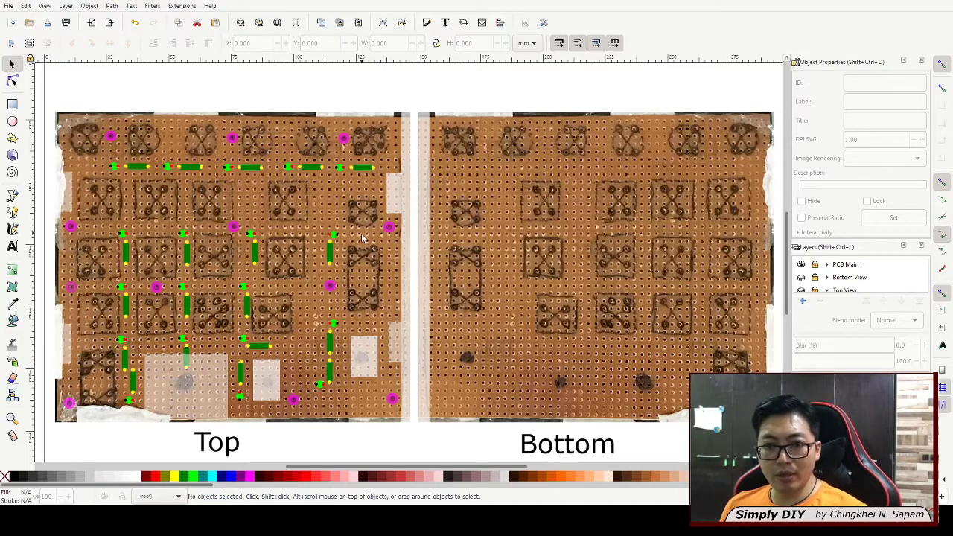
{"action": "mouse_move", "coordinate": [481, 172]}
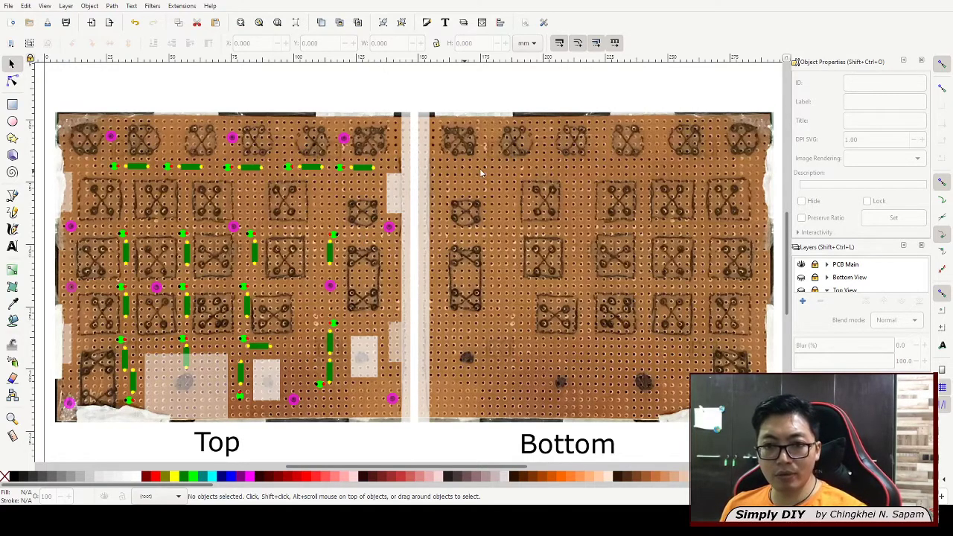
{"action": "mouse_move", "coordinate": [312, 297]}
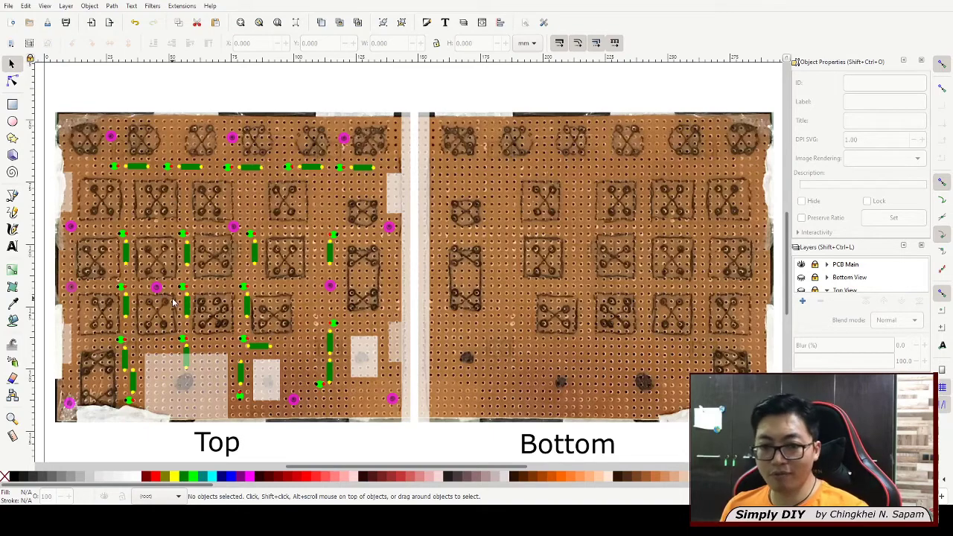
{"action": "mouse_move", "coordinate": [262, 290]}
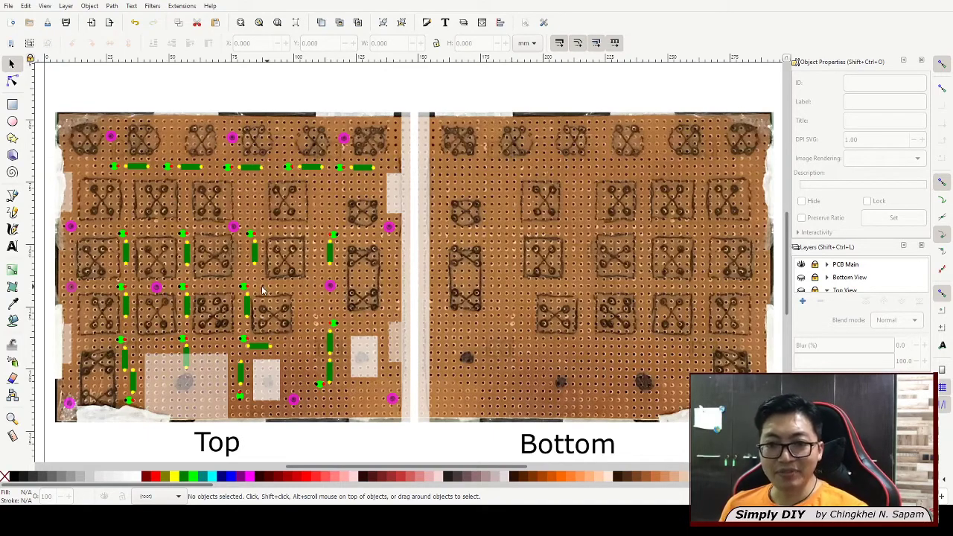
{"action": "mouse_move", "coordinate": [179, 132]}
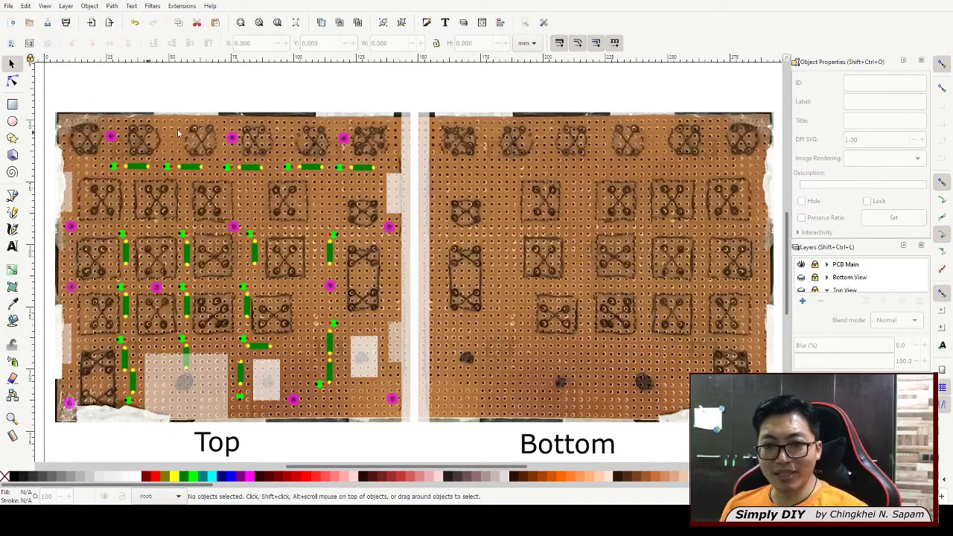
{"action": "mouse_move", "coordinate": [263, 184]}
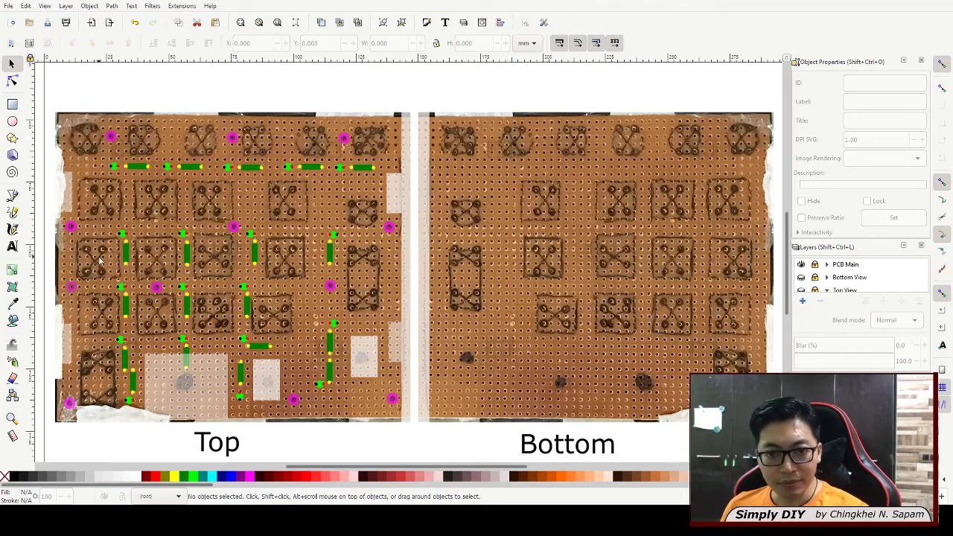
{"action": "mouse_move", "coordinate": [156, 156]}
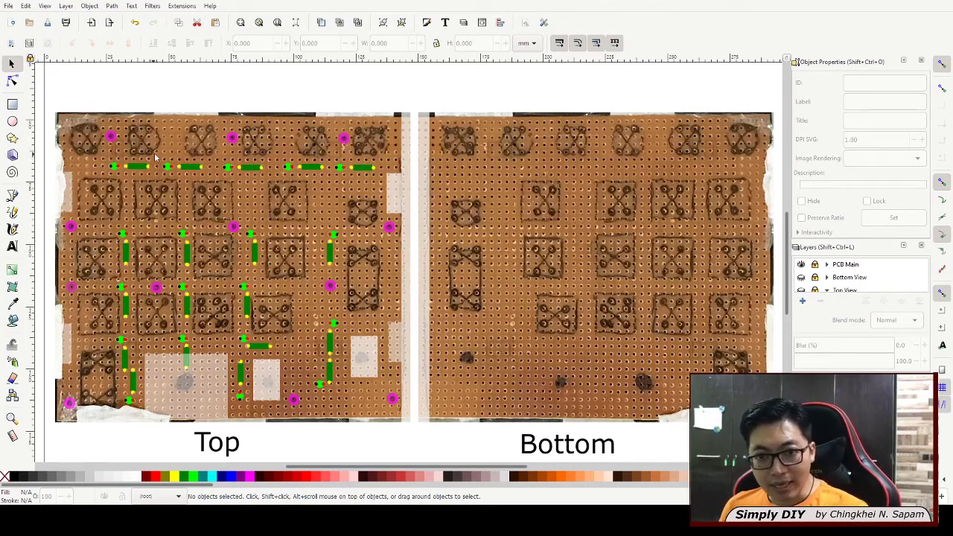
{"action": "mouse_move", "coordinate": [251, 229]}
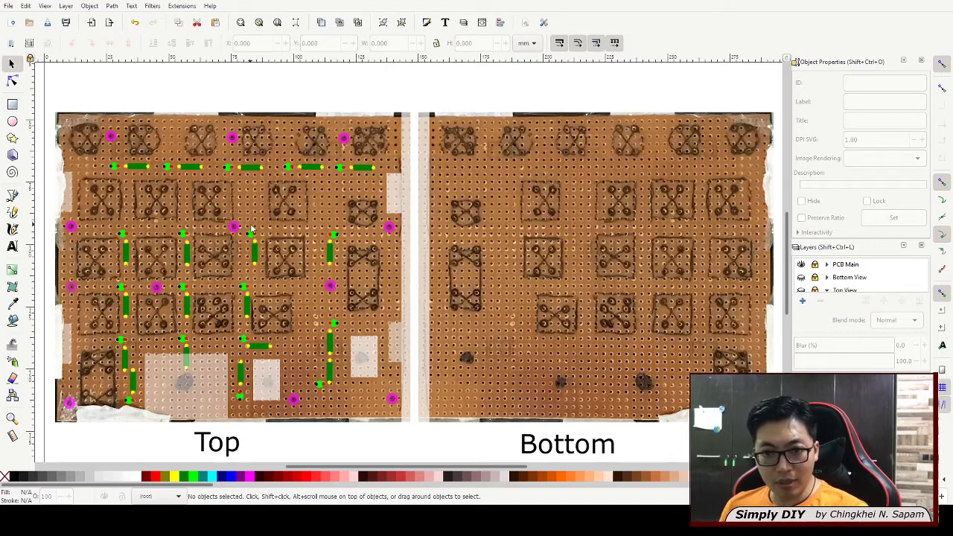
{"action": "mouse_move", "coordinate": [323, 275]}
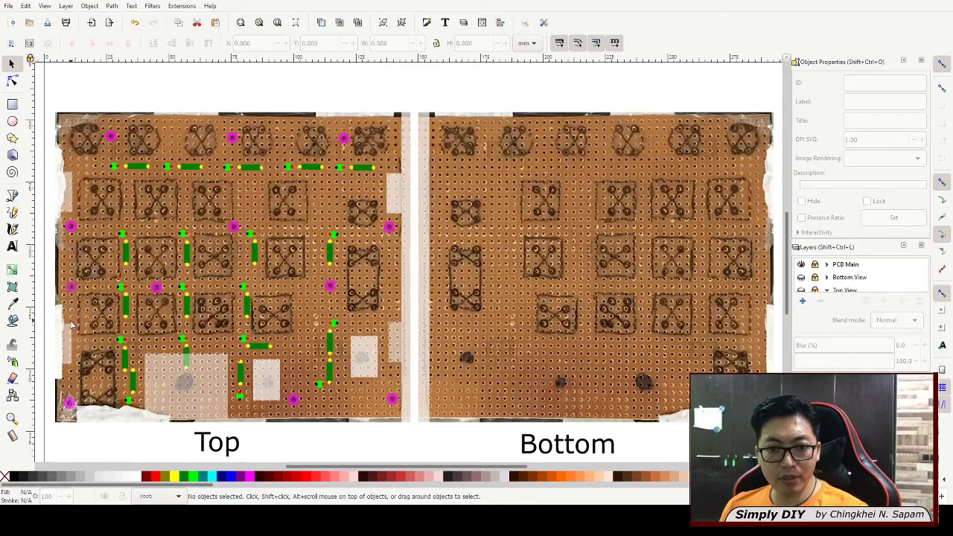
{"action": "mouse_move", "coordinate": [417, 174]}
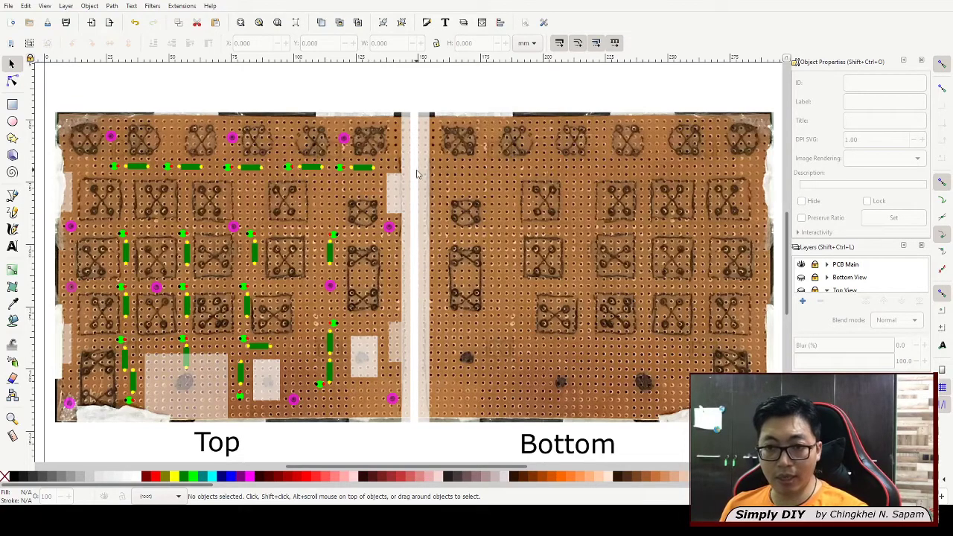
{"action": "mouse_move", "coordinate": [365, 356]}
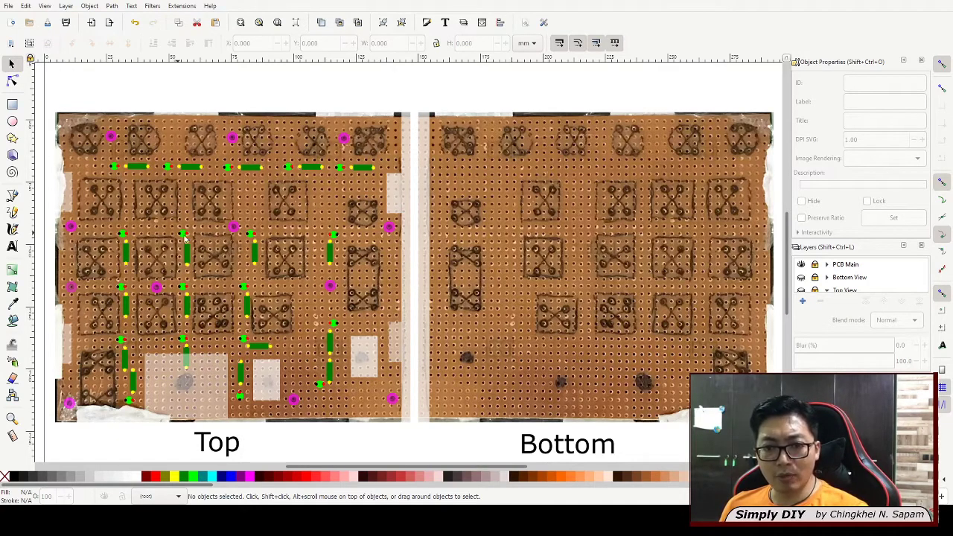
{"action": "mouse_move", "coordinate": [251, 340]}
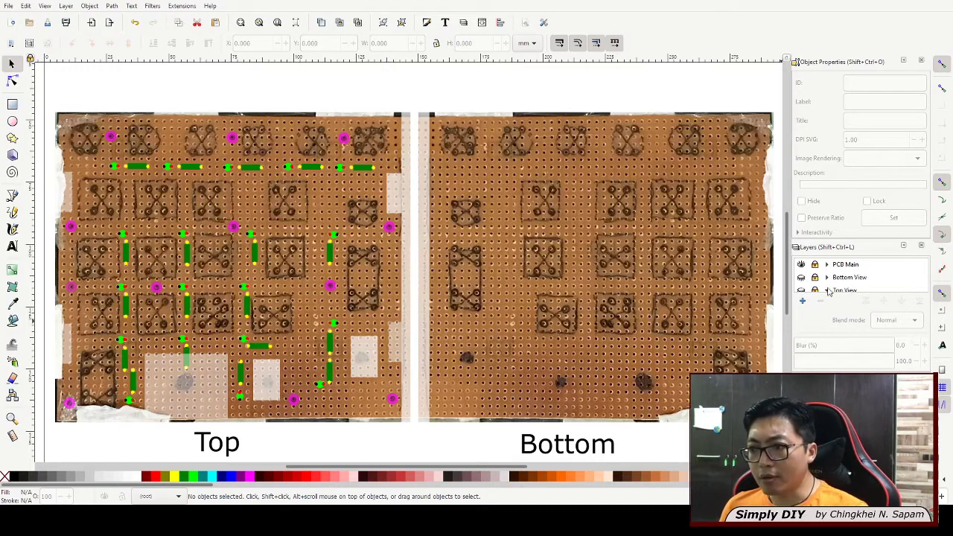
Expand the Top View layer to reveal PCB Mount Holes and PCB LEDs sublayers, then start the drilling footage.
{"action": "left_click", "coordinate": [826, 264]}
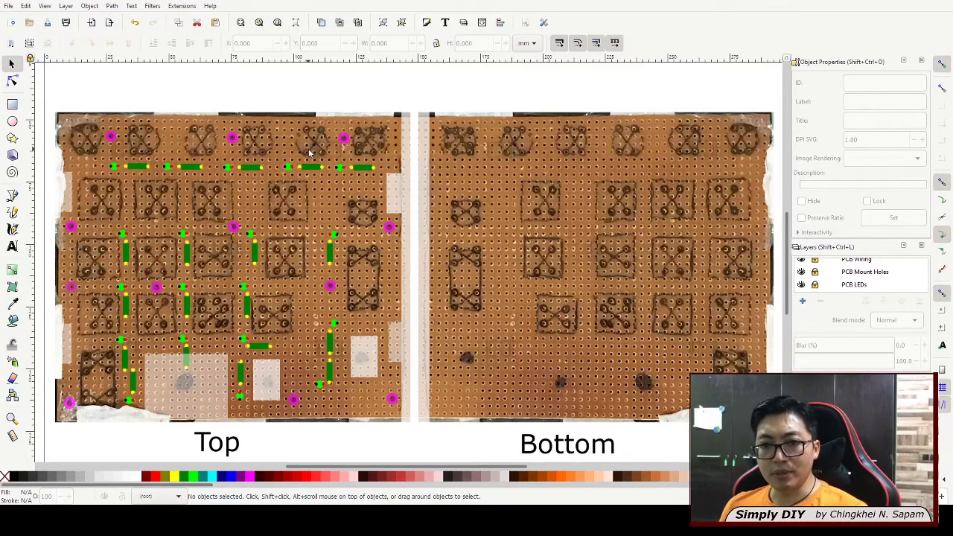
{"action": "mouse_move", "coordinate": [220, 181]}
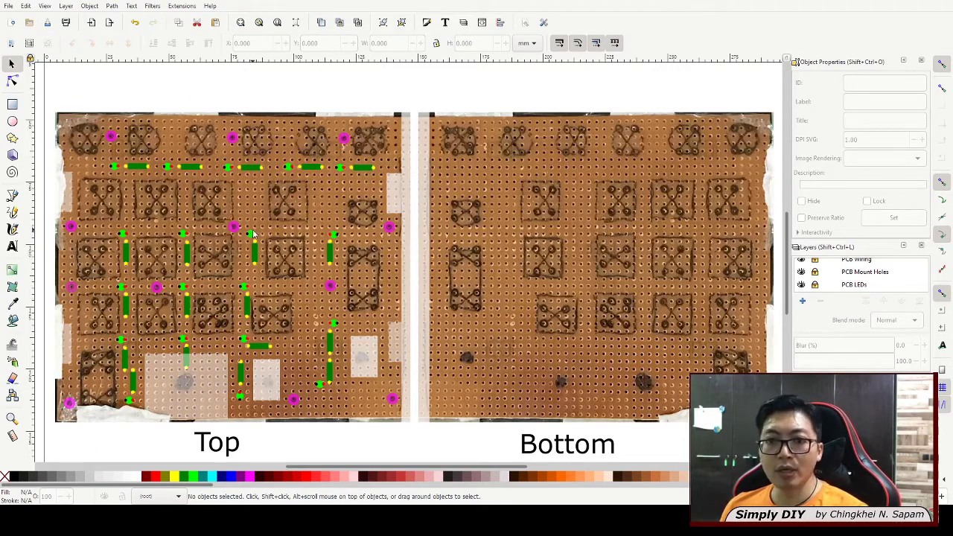
{"action": "mouse_move", "coordinate": [309, 159]}
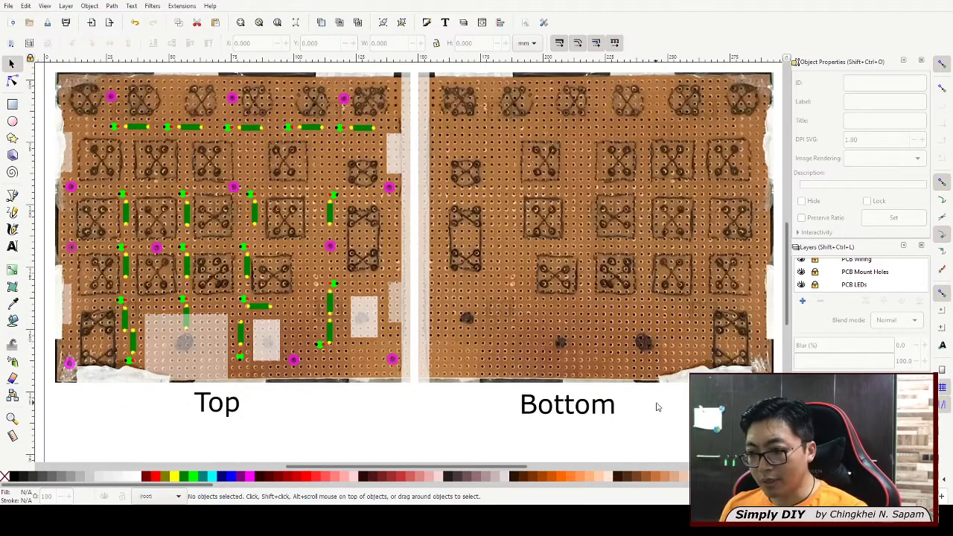
{"action": "mouse_move", "coordinate": [418, 400]}
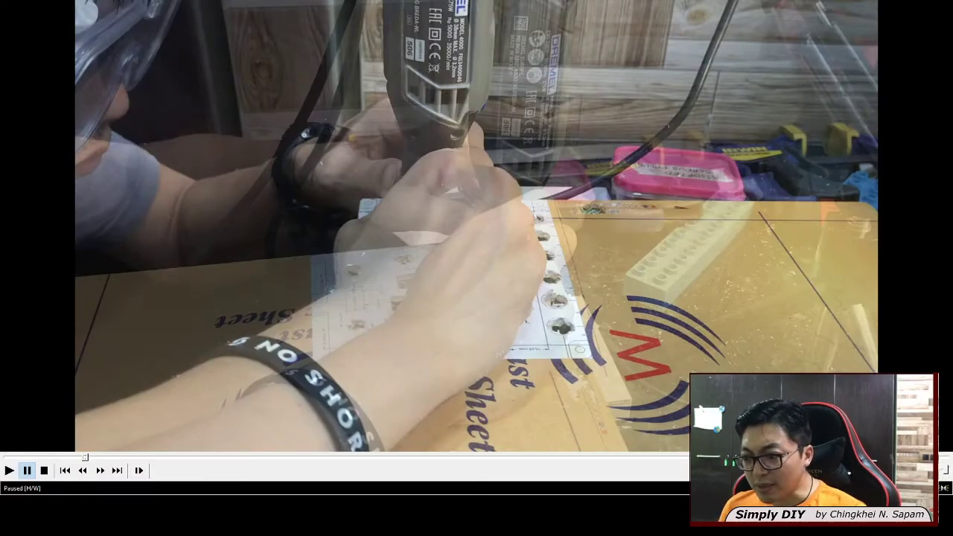
{"action": "left_click", "coordinate": [10, 470]}
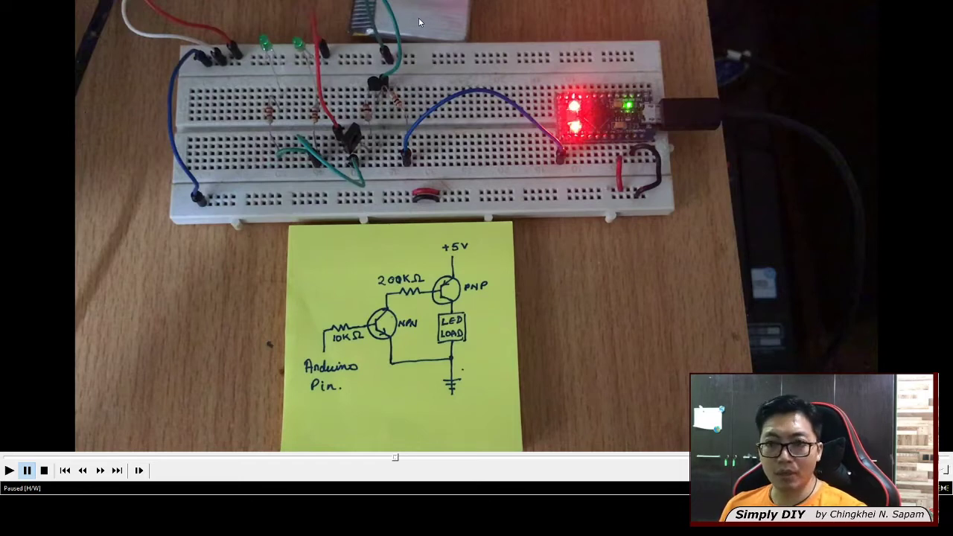
{"action": "mouse_move", "coordinate": [377, 324]}
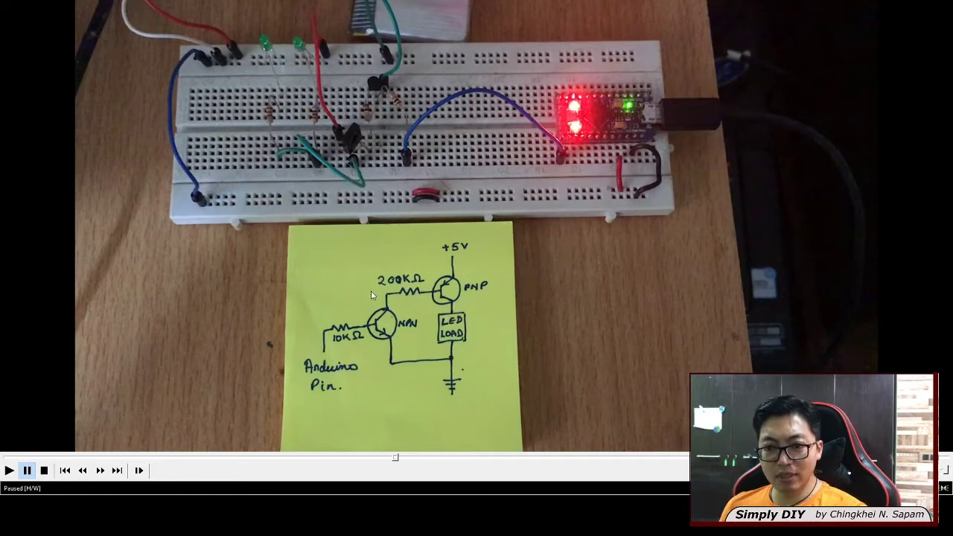
Resume playback past the LED driver test to the marked-out copper board beside the ruler.
{"action": "left_click", "coordinate": [9, 469]}
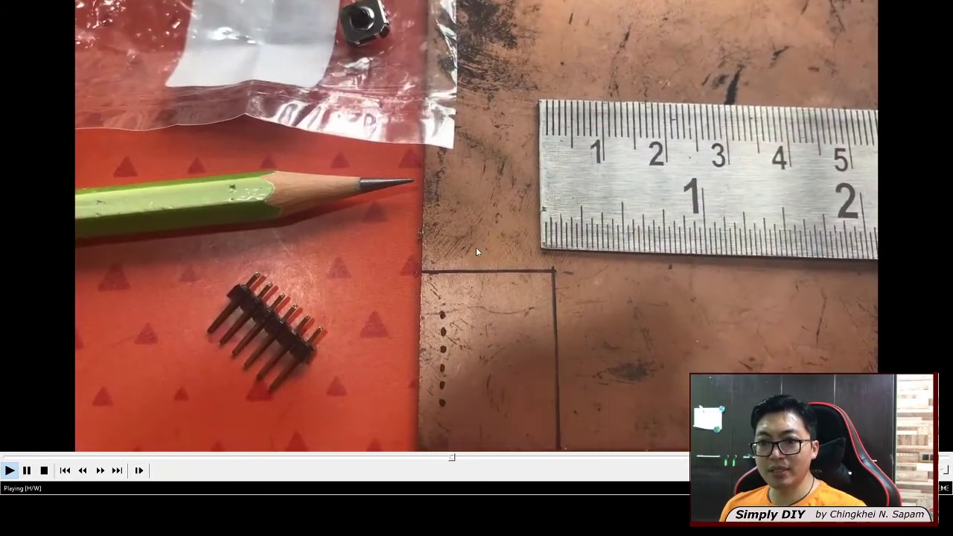
Freeze the video on the tiny 5-way switch held in tweezers.
{"action": "left_click", "coordinate": [27, 470]}
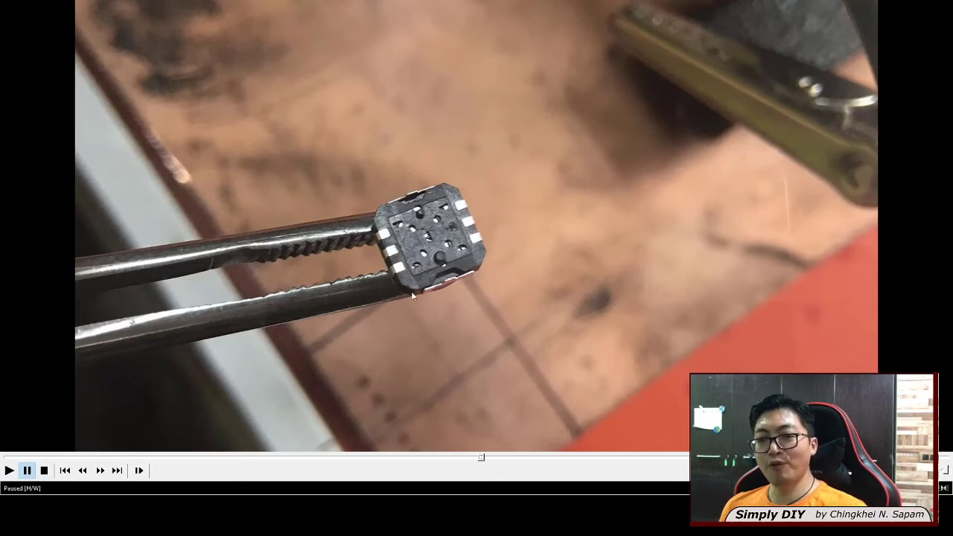
{"action": "mouse_move", "coordinate": [432, 229]}
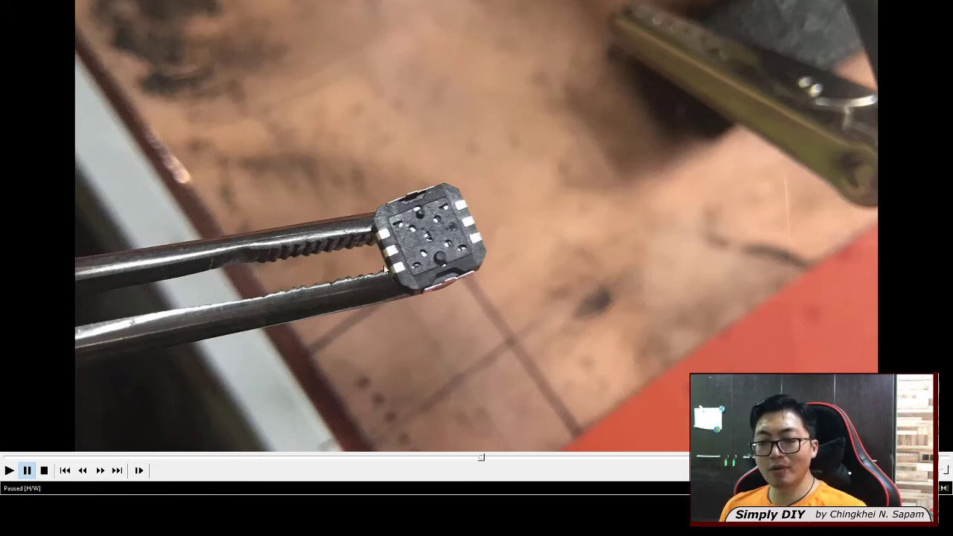
{"action": "mouse_move", "coordinate": [359, 201]}
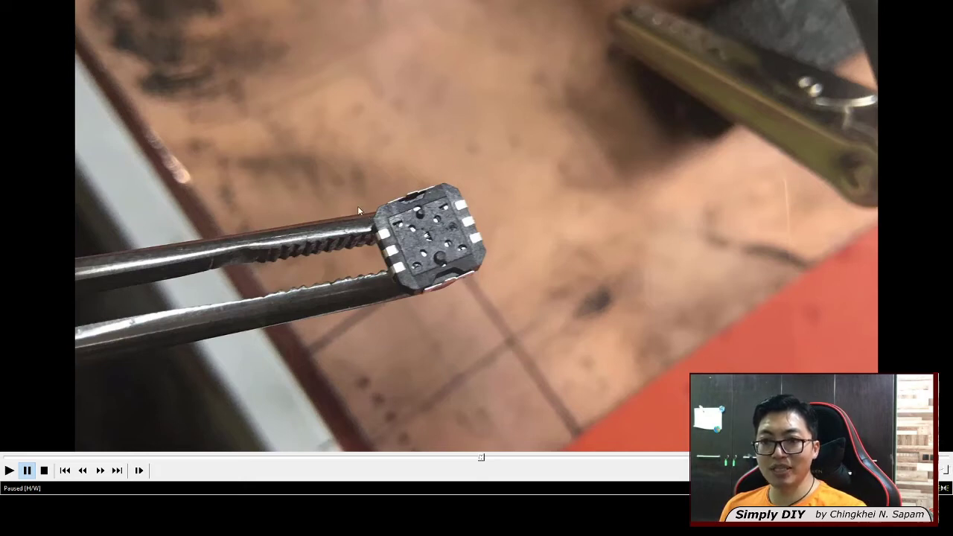
{"action": "mouse_move", "coordinate": [407, 190]}
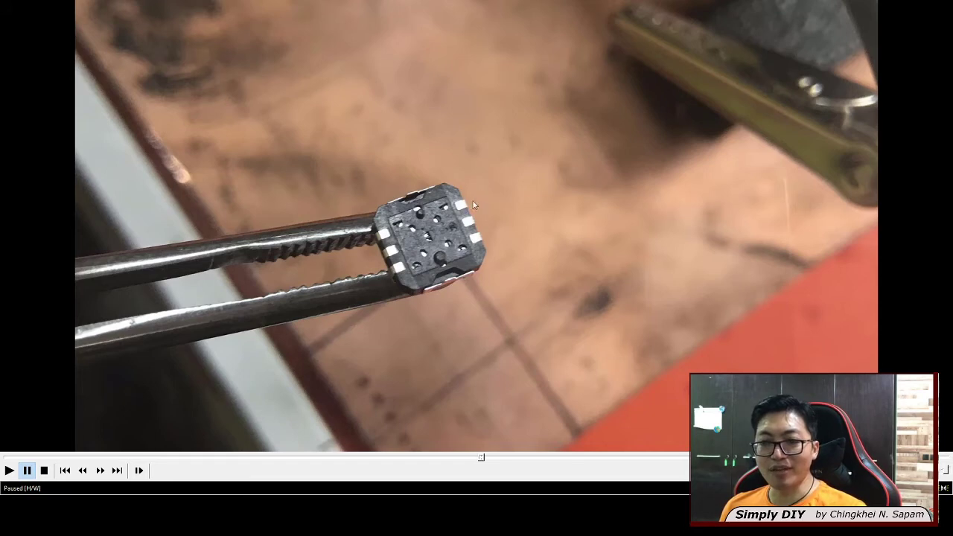
{"action": "mouse_move", "coordinate": [431, 279]}
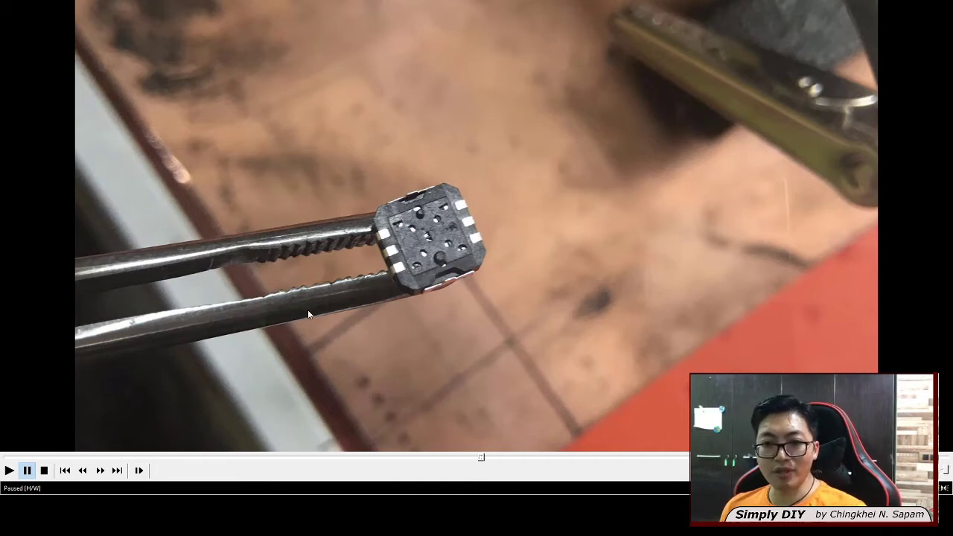
{"action": "mouse_move", "coordinate": [580, 306]}
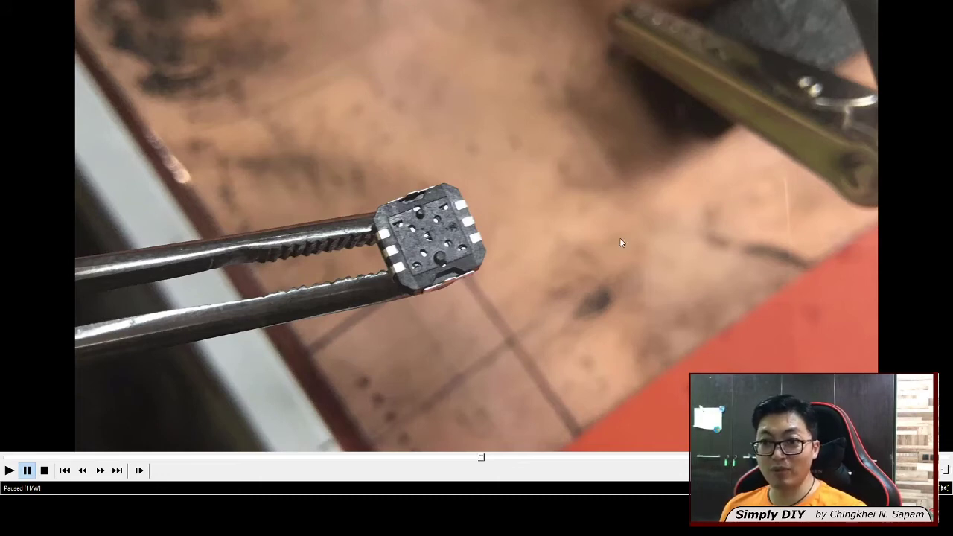
Play on and freeze on the 5-way switch mounted on the hand-carved copper breakout.
{"action": "left_click", "coordinate": [8, 470]}
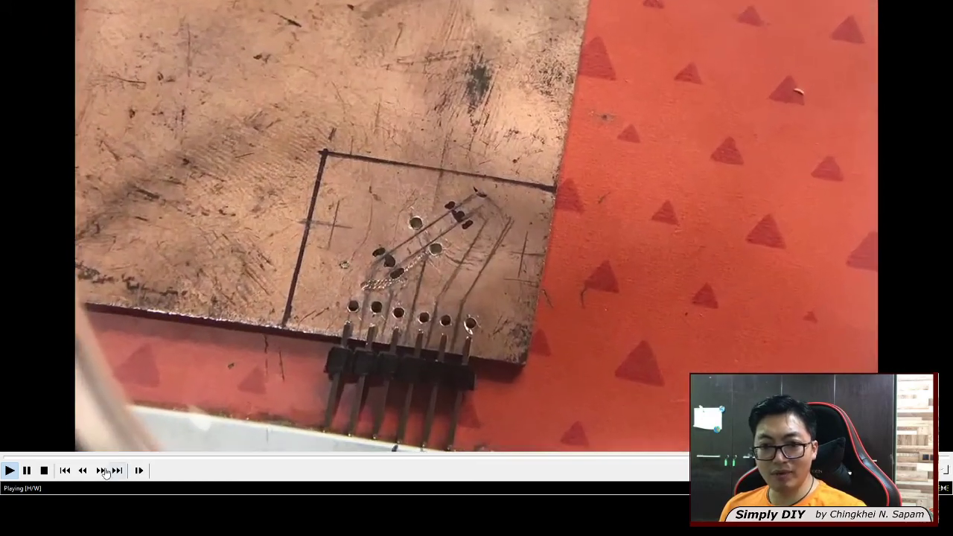
{"action": "left_click", "coordinate": [27, 470]}
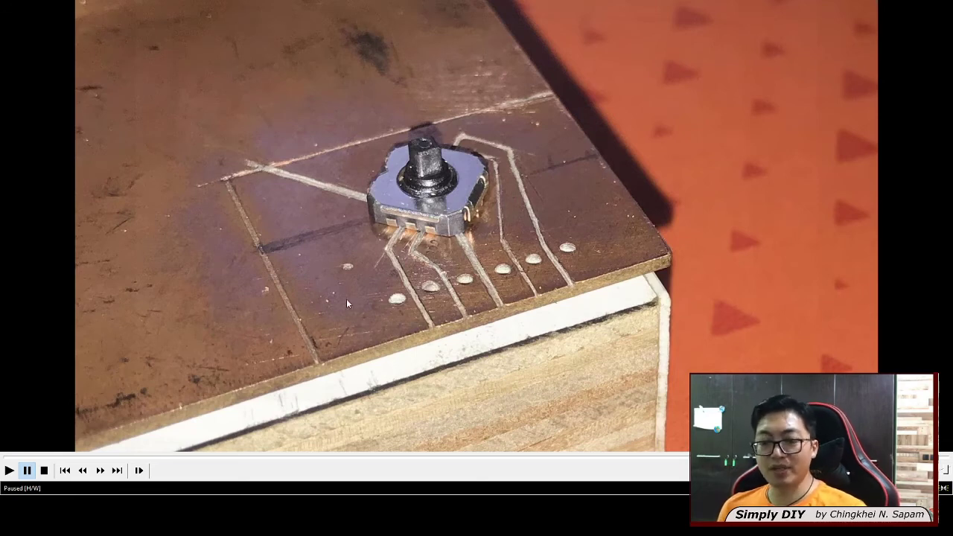
{"action": "mouse_move", "coordinate": [313, 283]}
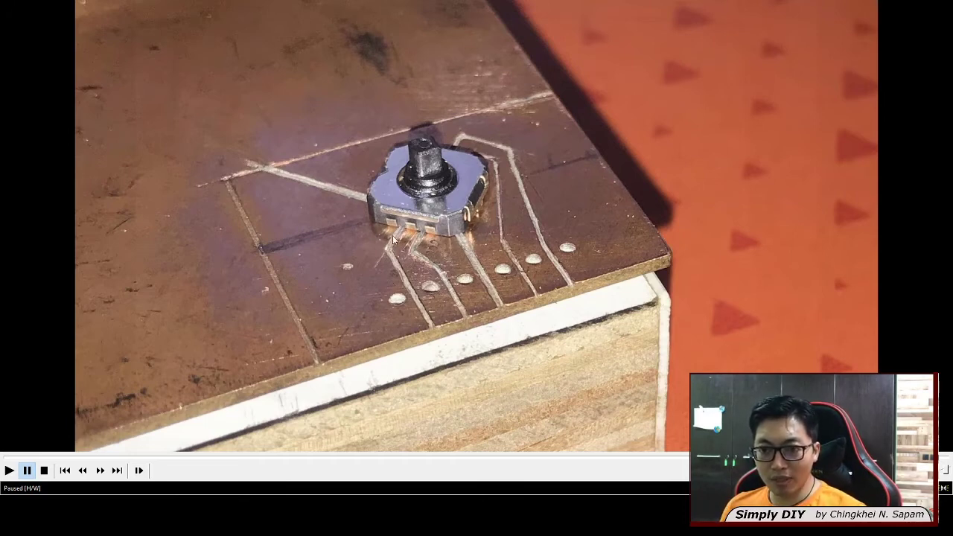
{"action": "mouse_move", "coordinate": [491, 320]}
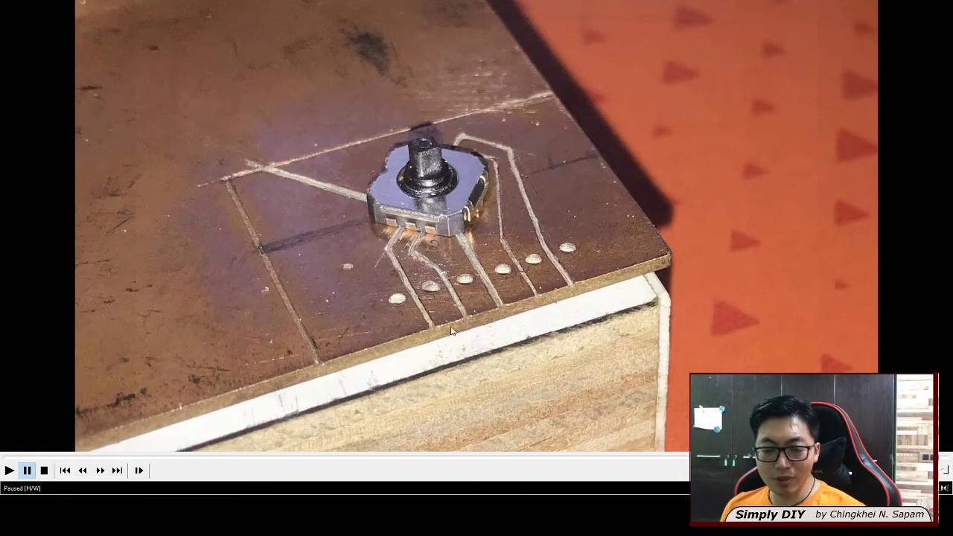
Play on and freeze on the close-up of carved copper traces leading to drilled holes.
{"action": "left_click", "coordinate": [8, 470]}
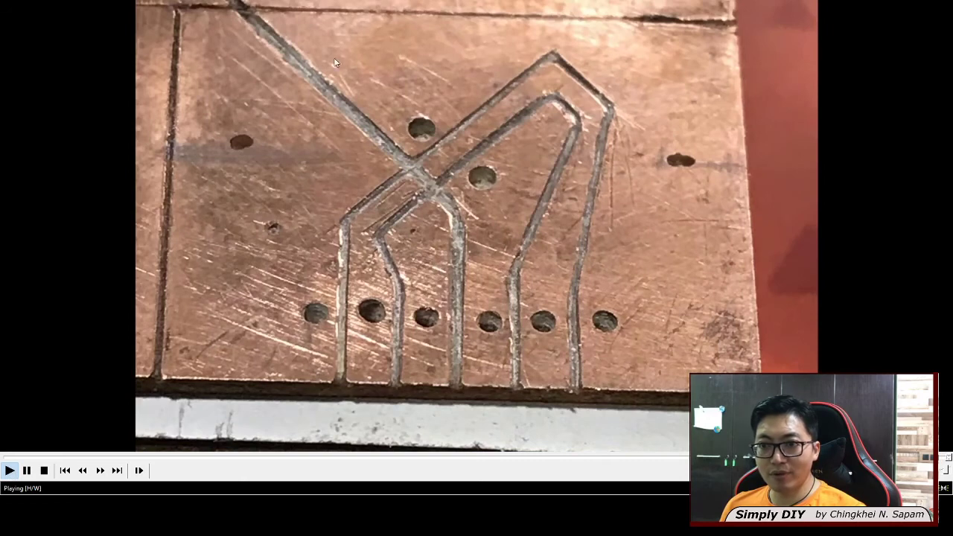
{"action": "left_click", "coordinate": [10, 470]}
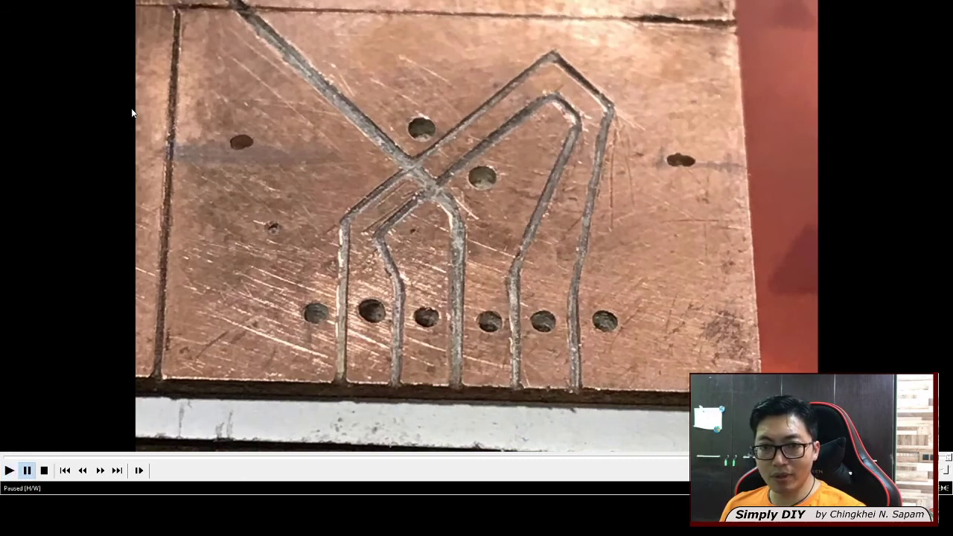
{"action": "mouse_move", "coordinate": [402, 89]}
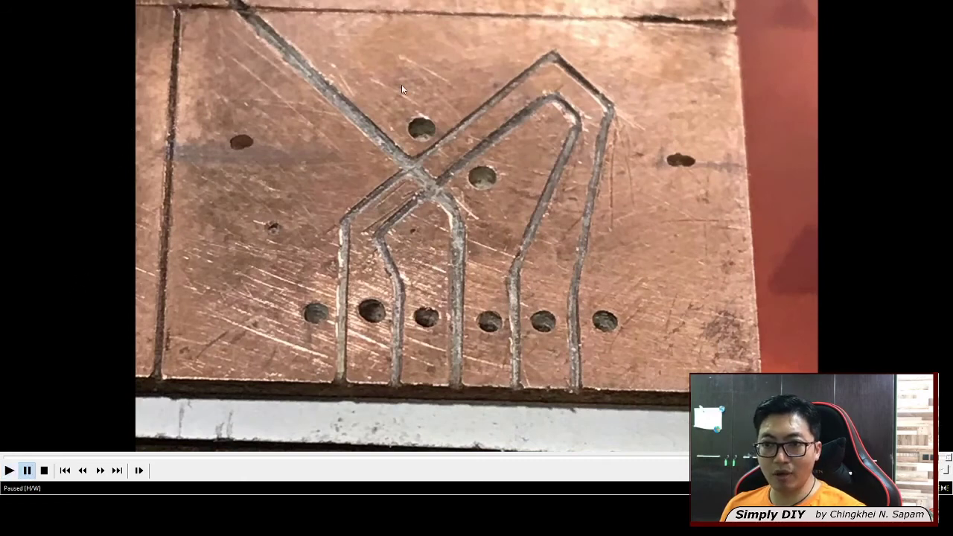
{"action": "mouse_move", "coordinate": [557, 254]}
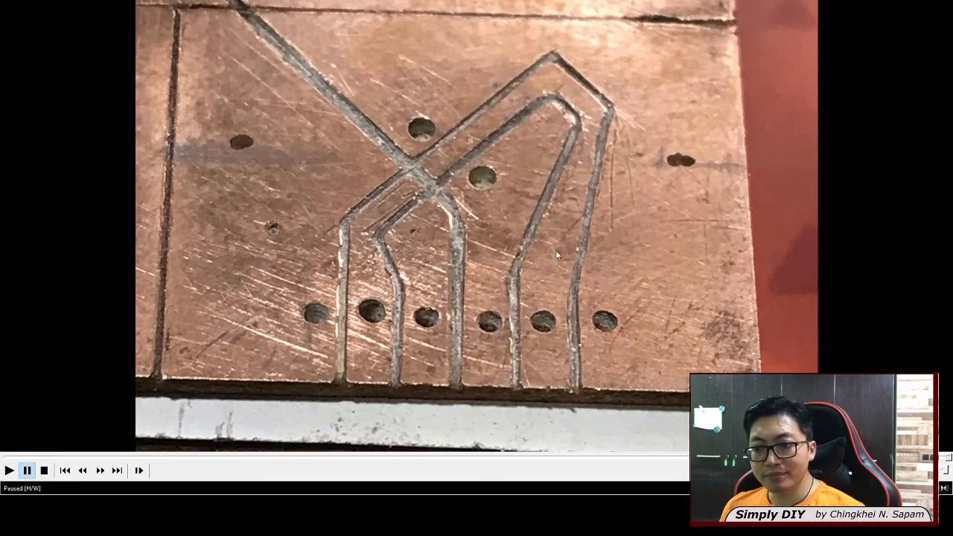